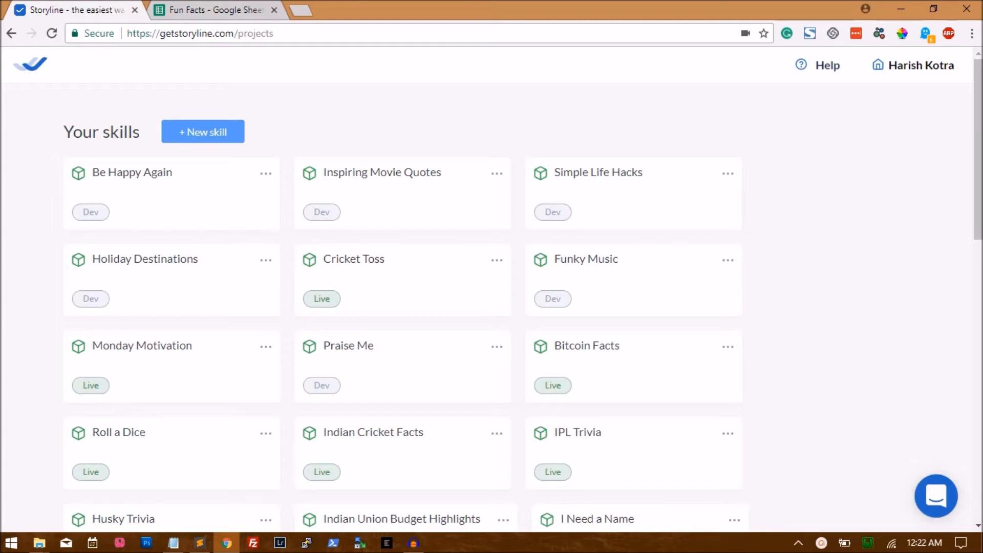
- Switch the browser to the Fun Facts Google Sheets spreadsheet
click(213, 10)
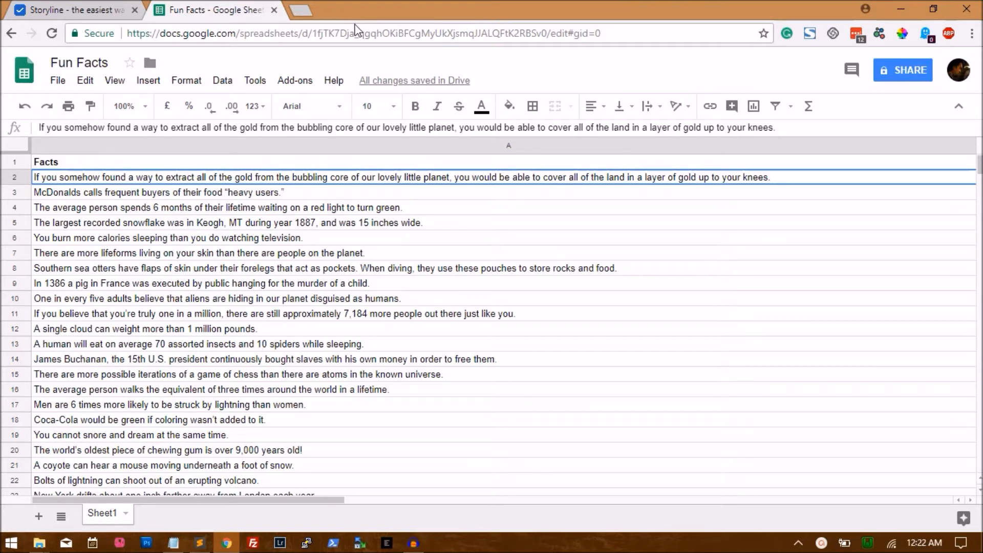
mouse_move(382, 6)
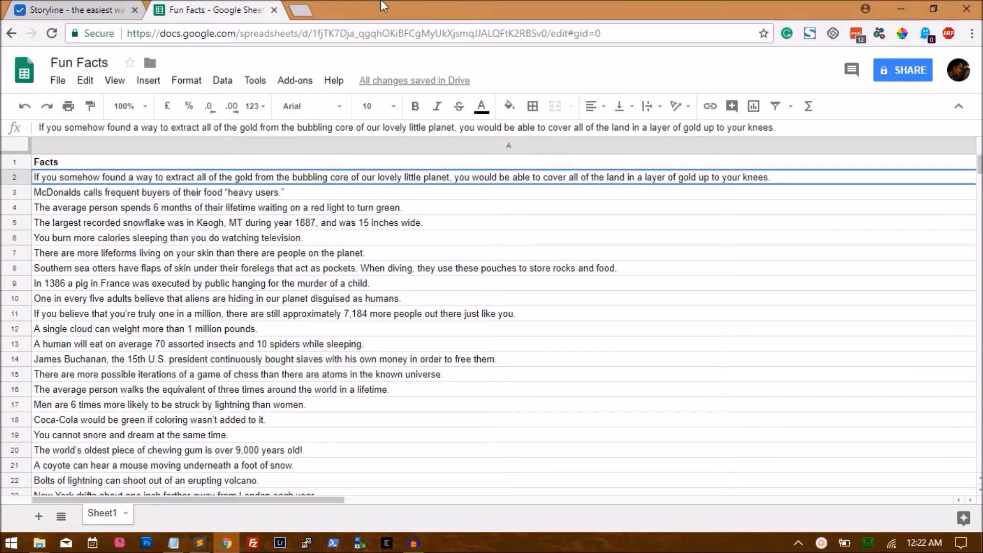
click(57, 80)
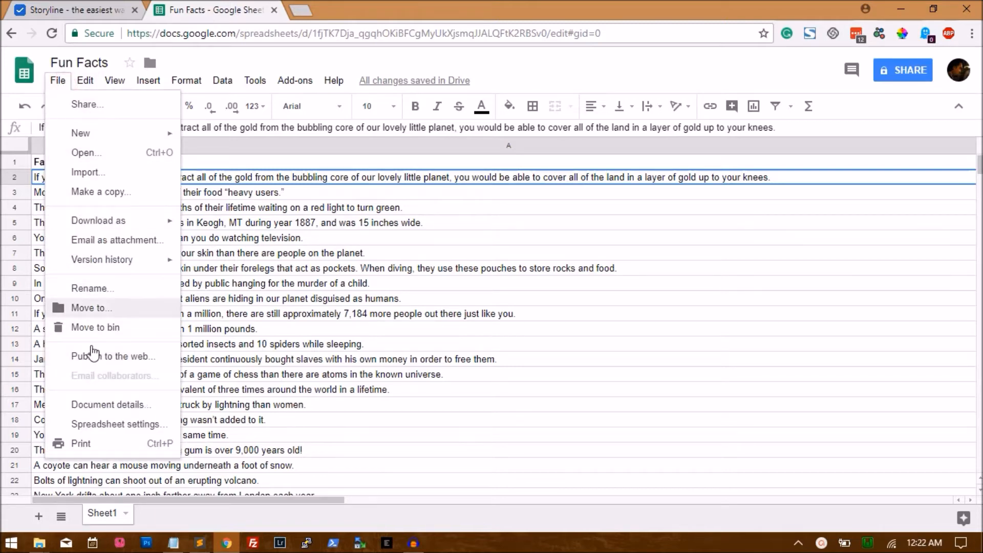
click(114, 357)
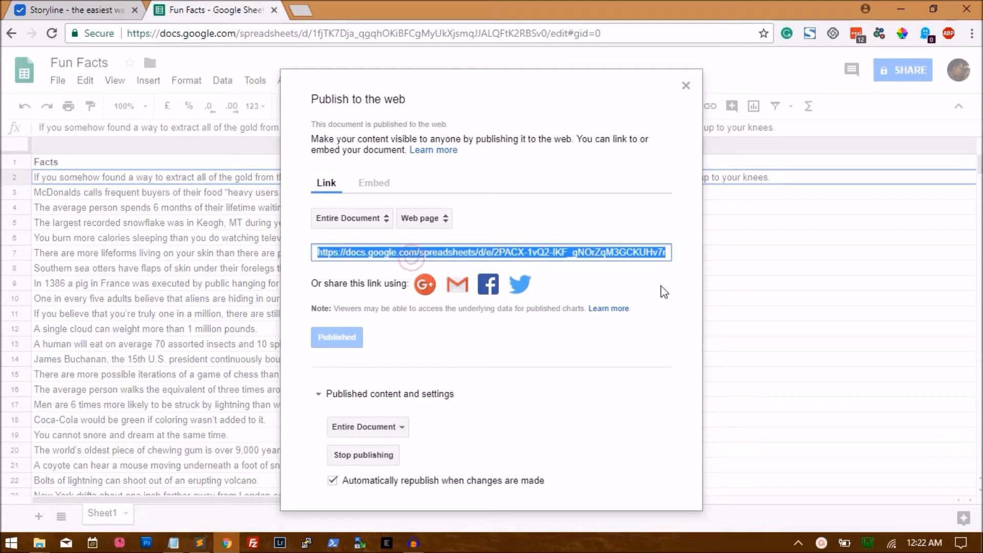
click(685, 84)
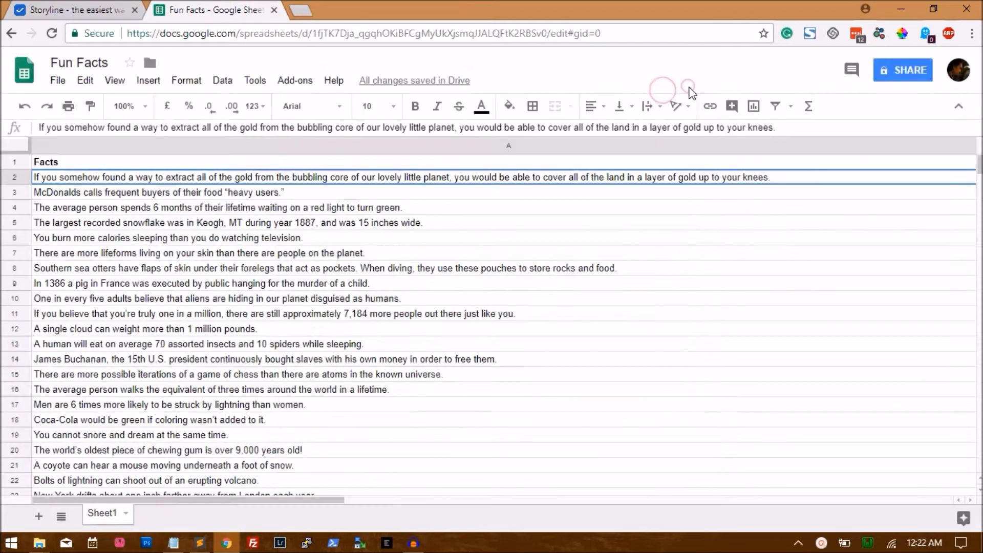
- Replace SPREADSHEET_ID in the Notepad feed URL with the sheet's ID 1fjTK7Dja_qgqhOKiBFCgMyUkXjsmqJJALQFtK2RBSv0
double_click(370, 33)
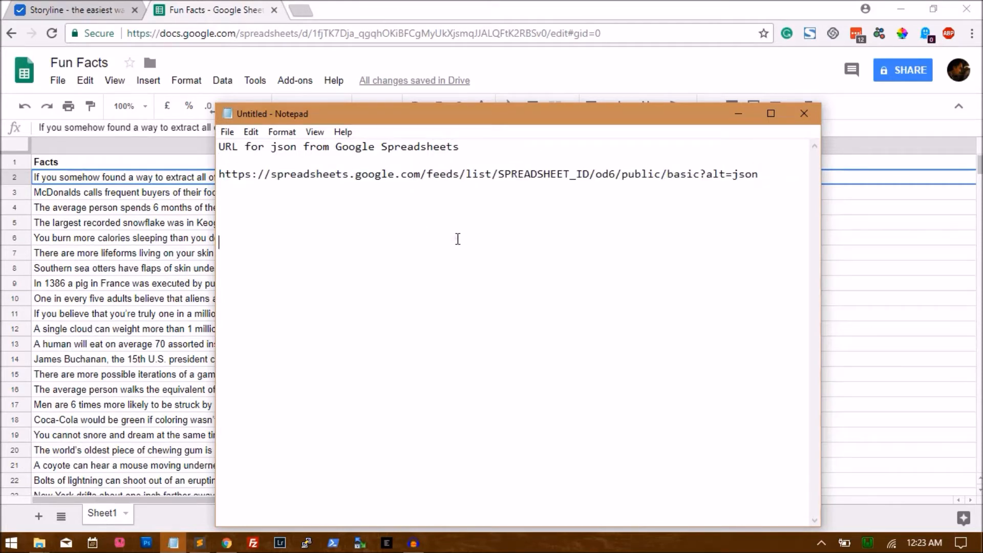
double_click(544, 175)
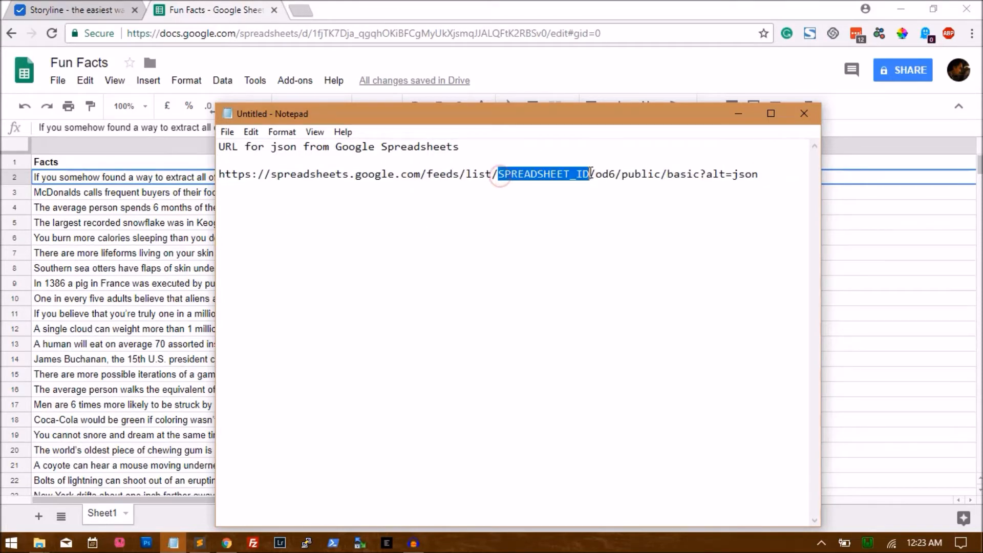
text(1fjTK7Dja_qgqhOKiBFCgMyUkXjsmqJJALQFtK2RBSv0/od6/public/basic?alt=json)
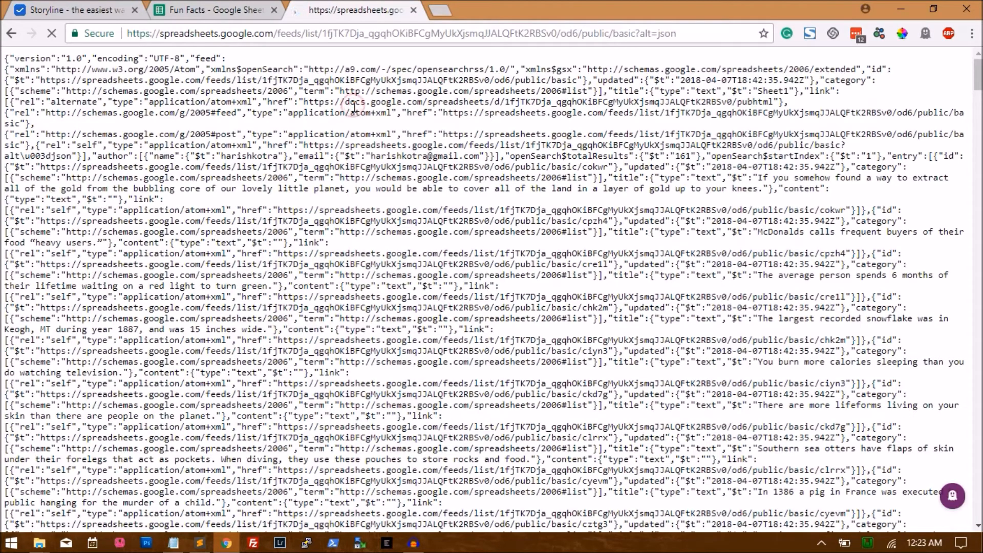
- Paste the whole Fun Facts feed JSON into BeautifyJSON and validate it
key(ctrl+a)
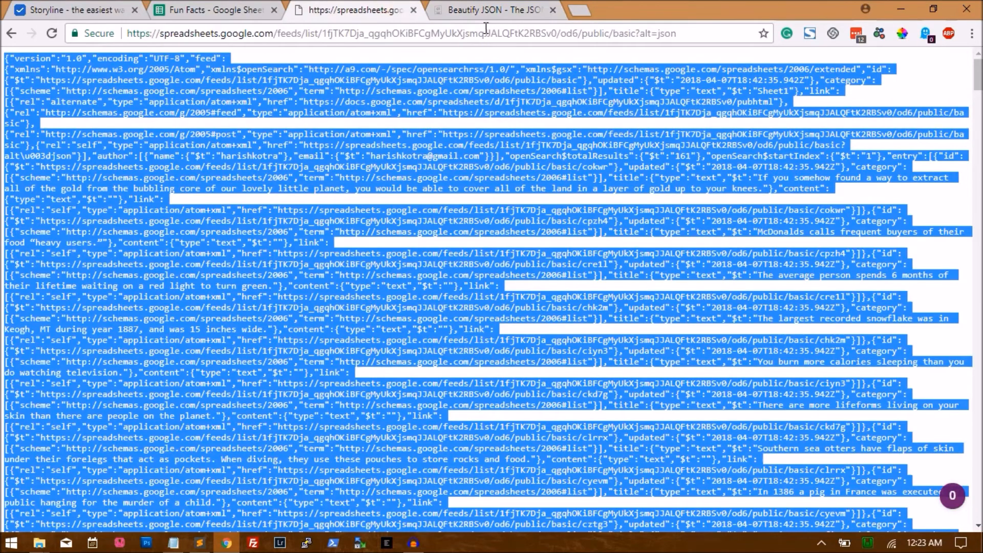
click(493, 10)
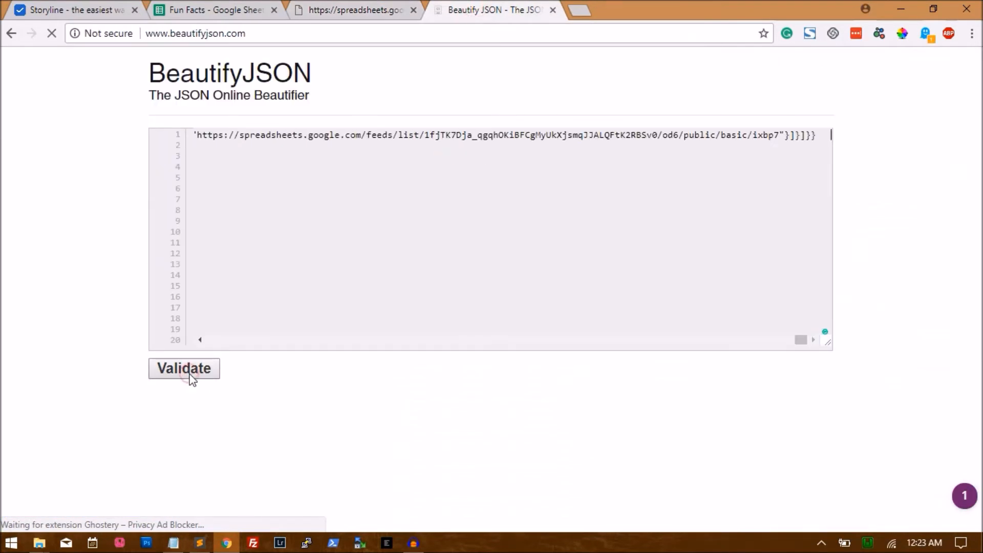
click(183, 368)
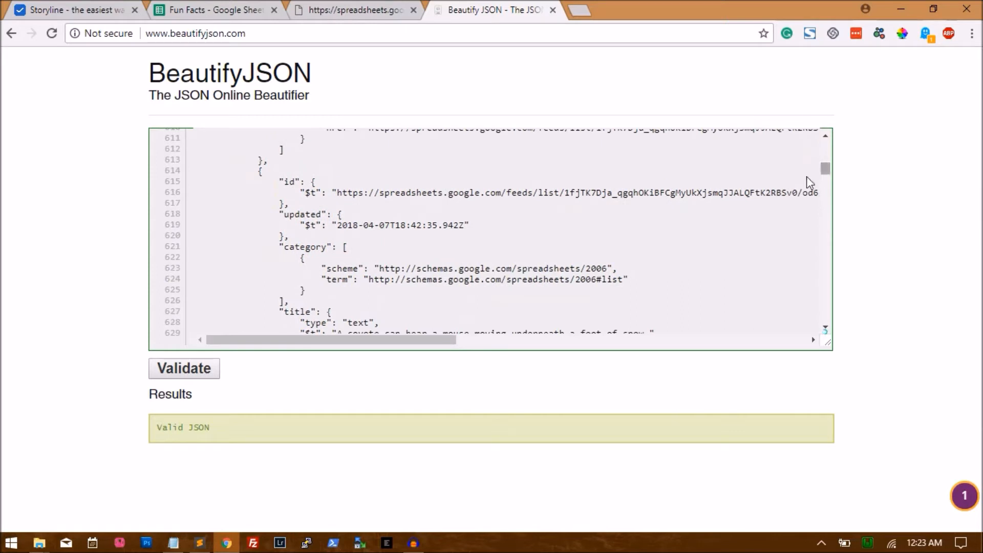
- Read through the formatted feed, marking the coyote fact in its title $t entry
scroll(down, 3)
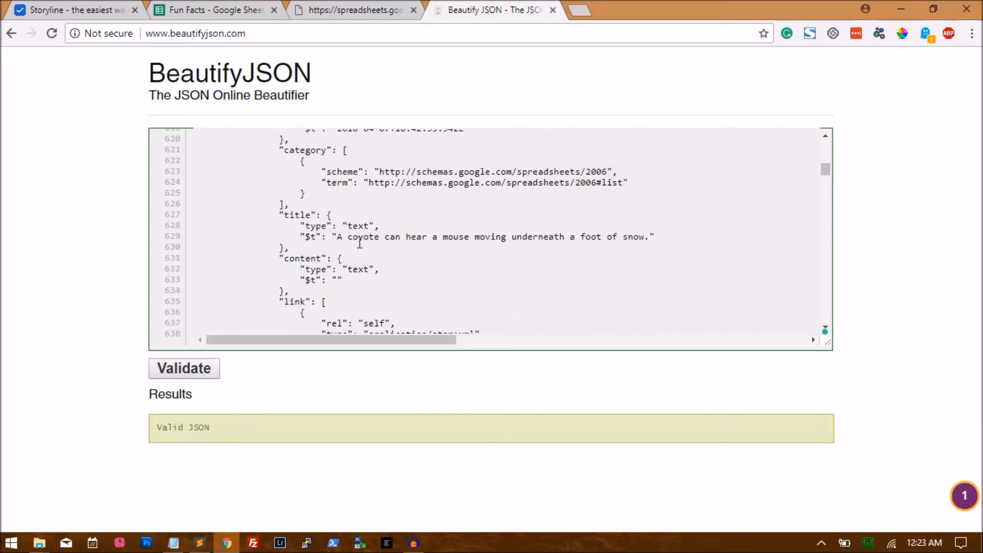
drag(336, 236, 650, 237)
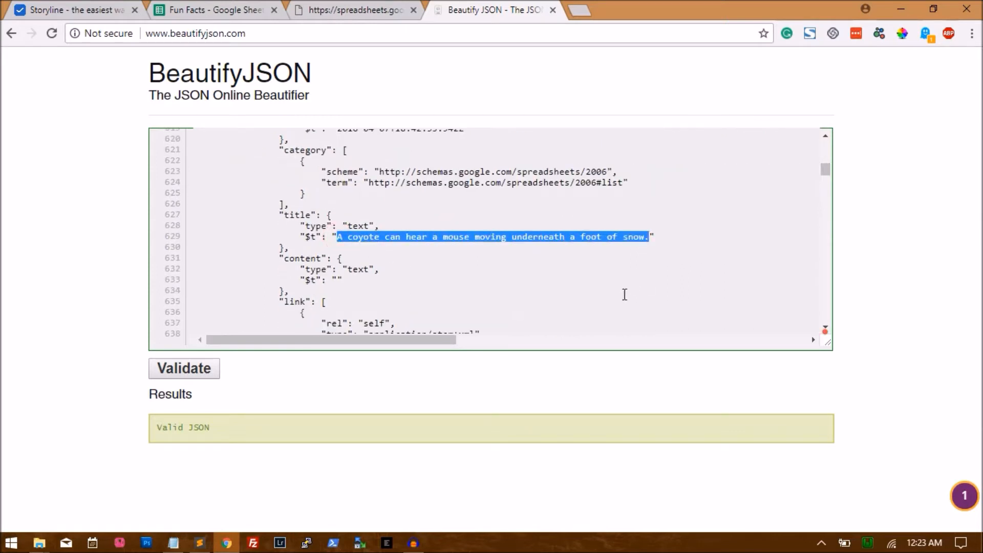
scroll(down, 3)
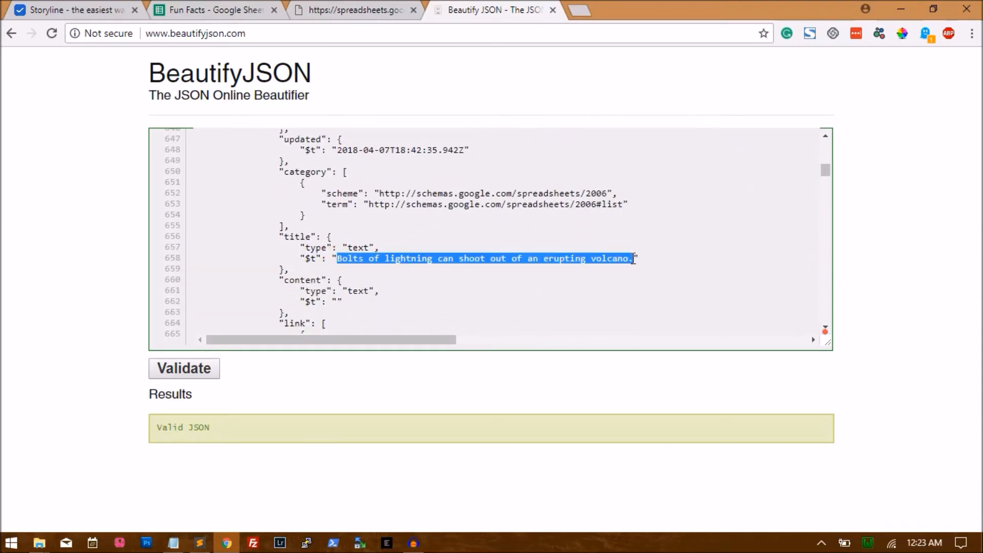
scroll(down, 3)
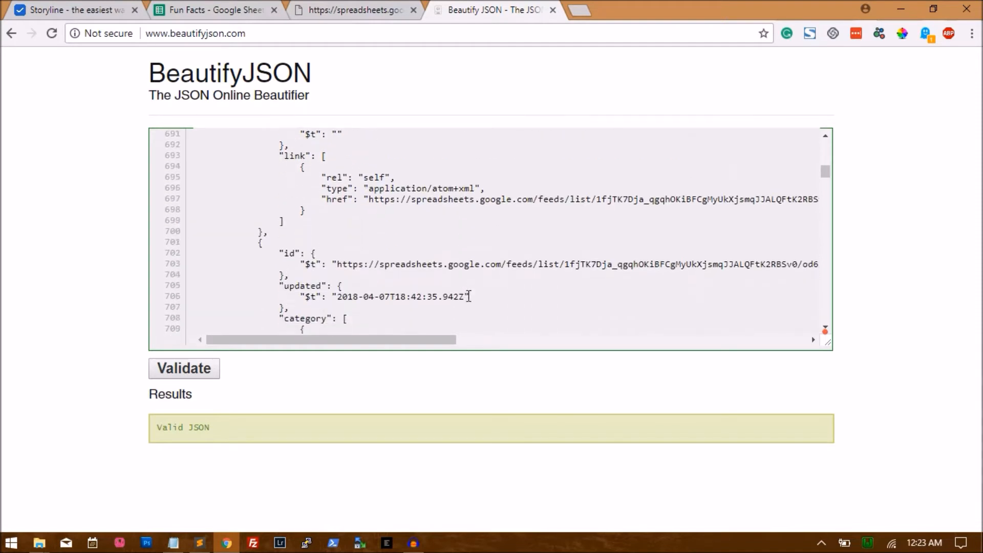
- Create a new custom skill named Spreadsheet Demo and return to the skills list
click(74, 9)
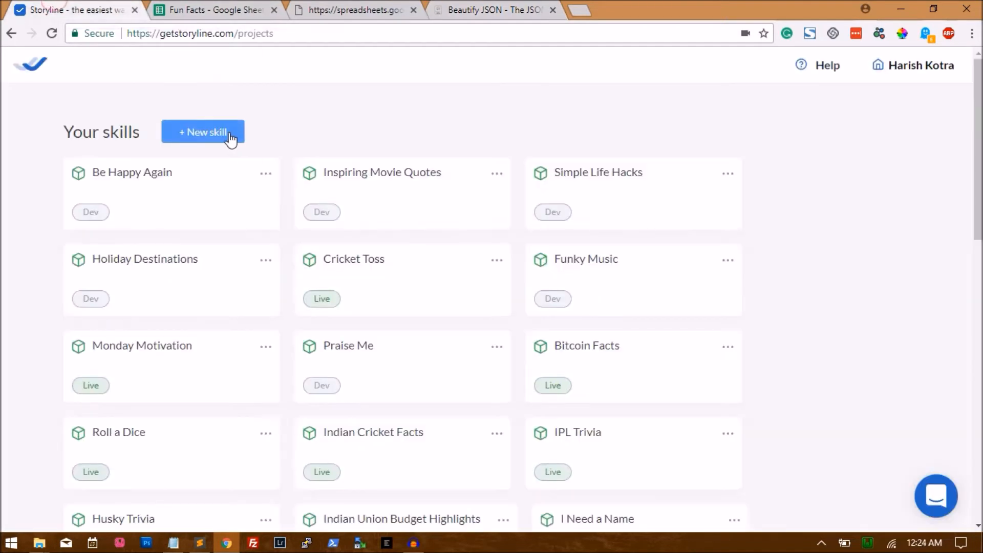
click(202, 132)
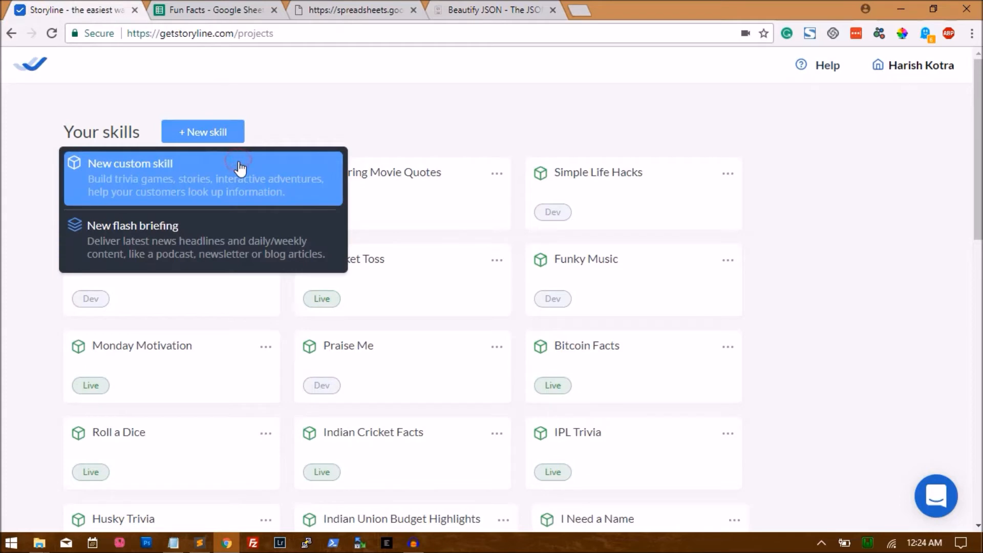
click(130, 164)
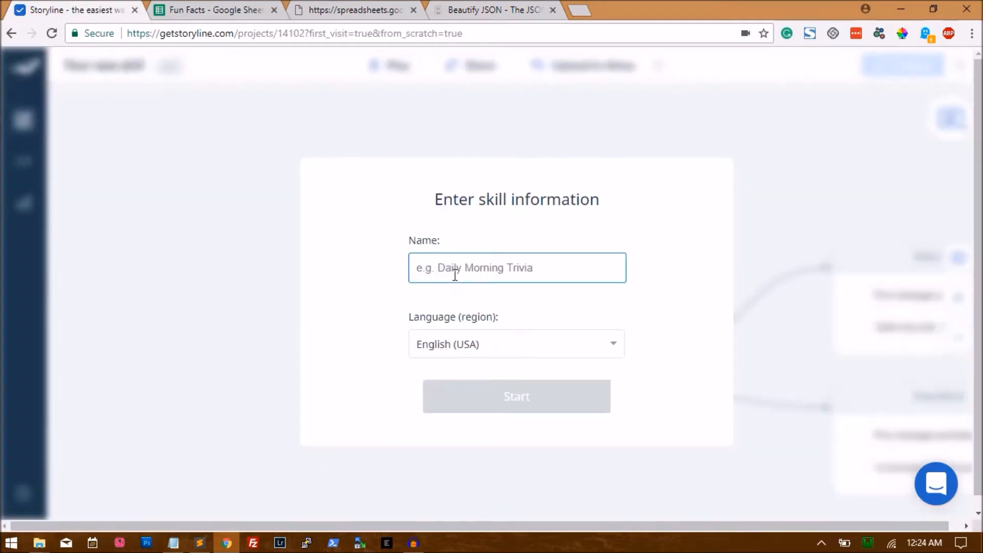
text(Spreadsheet Demo)
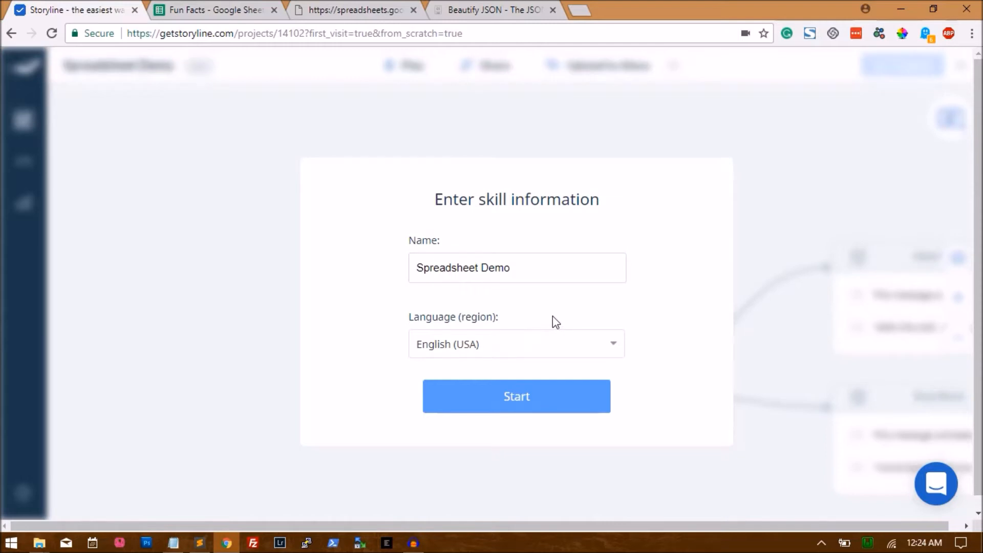
mouse_move(659, 307)
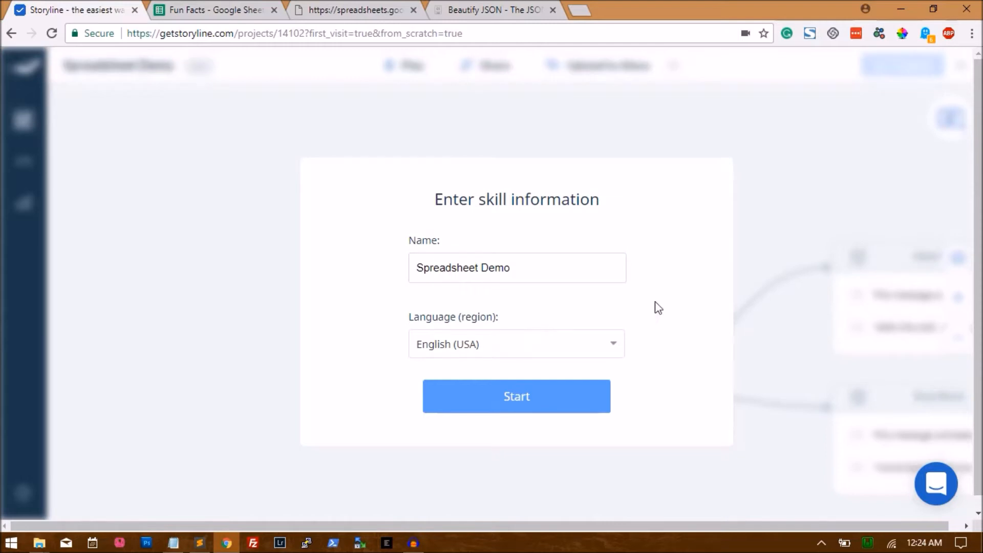
mouse_move(716, 304)
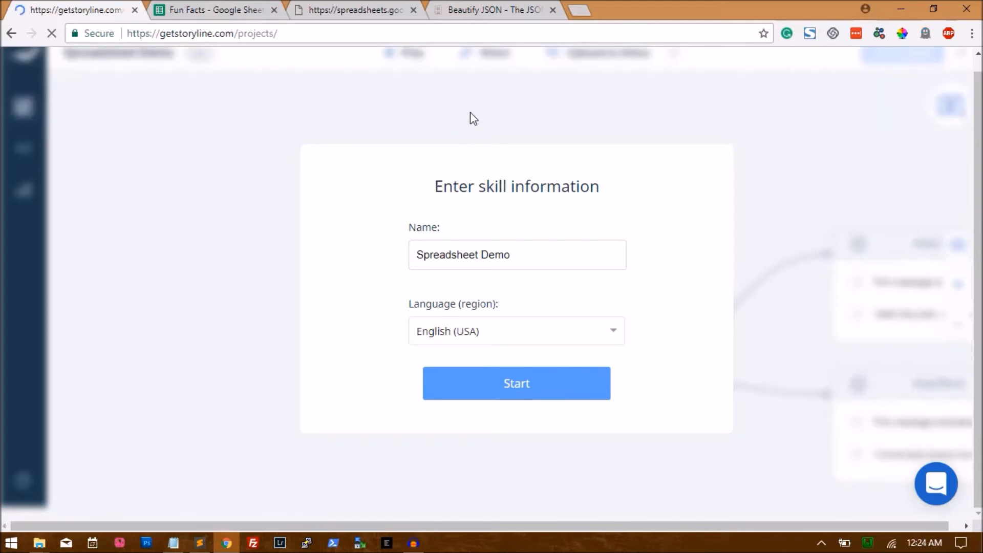
click(516, 383)
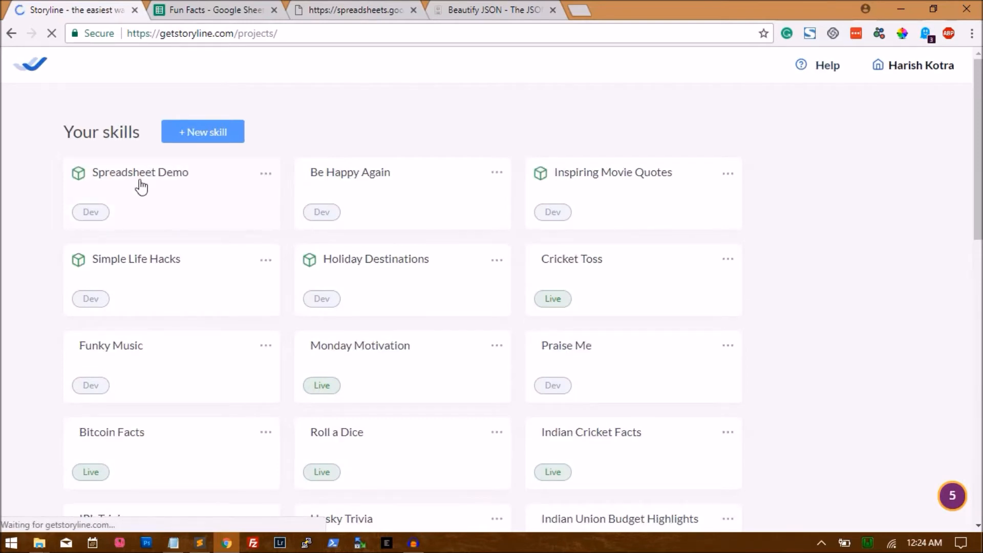
- Make the Spreadsheet Demo welcome block say 'Say shoot to begin.' with the duplicate message removed
click(140, 172)
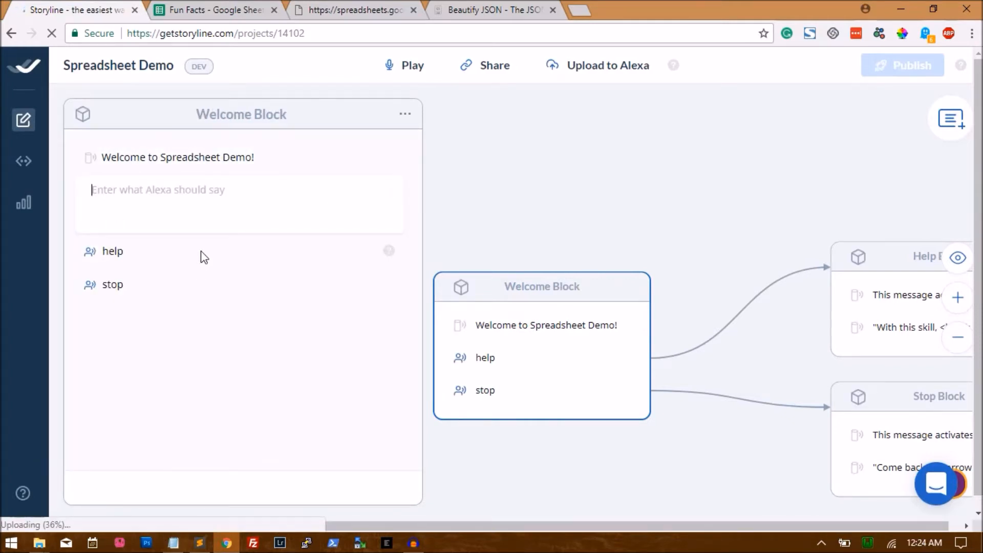
text(Say shoot to behi)
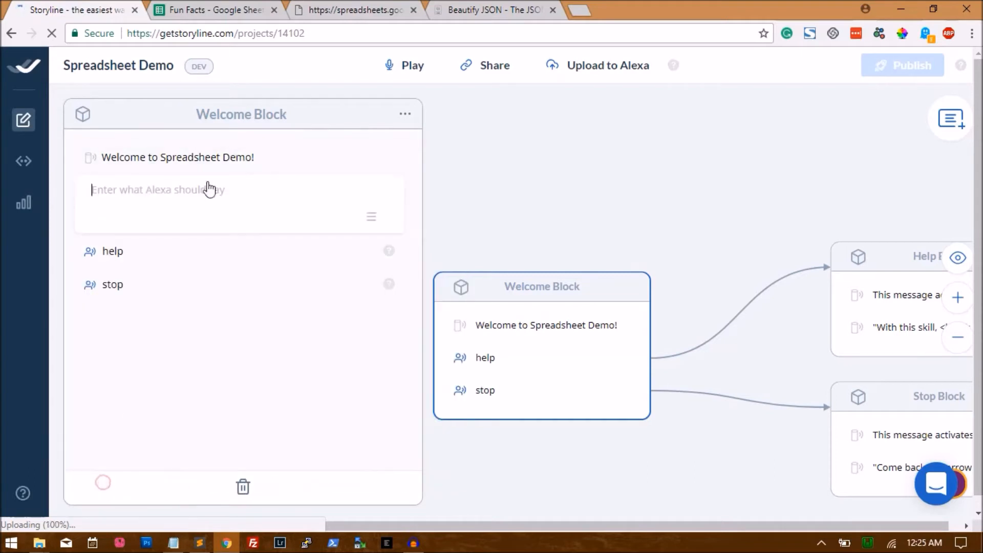
text(Say shoot to begin.)
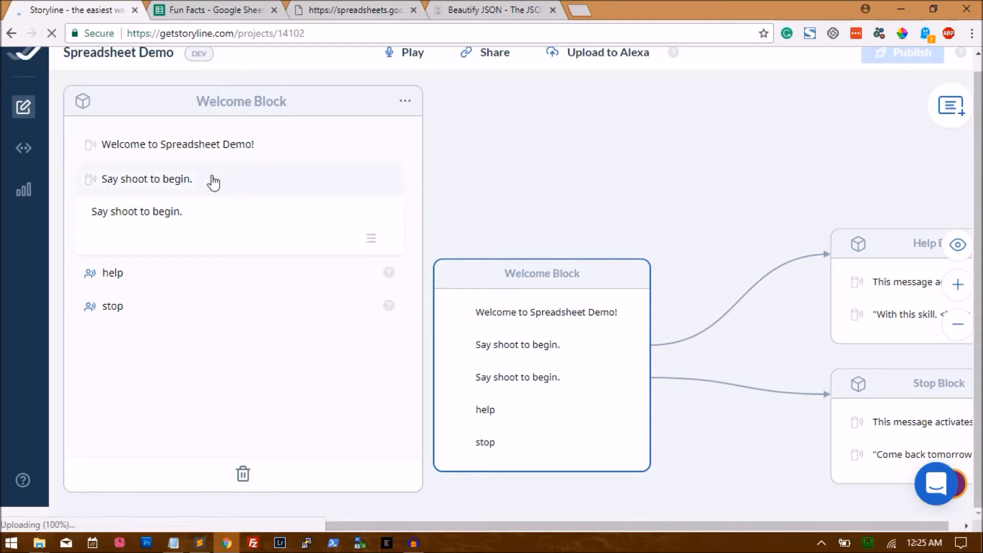
mouse_move(243, 474)
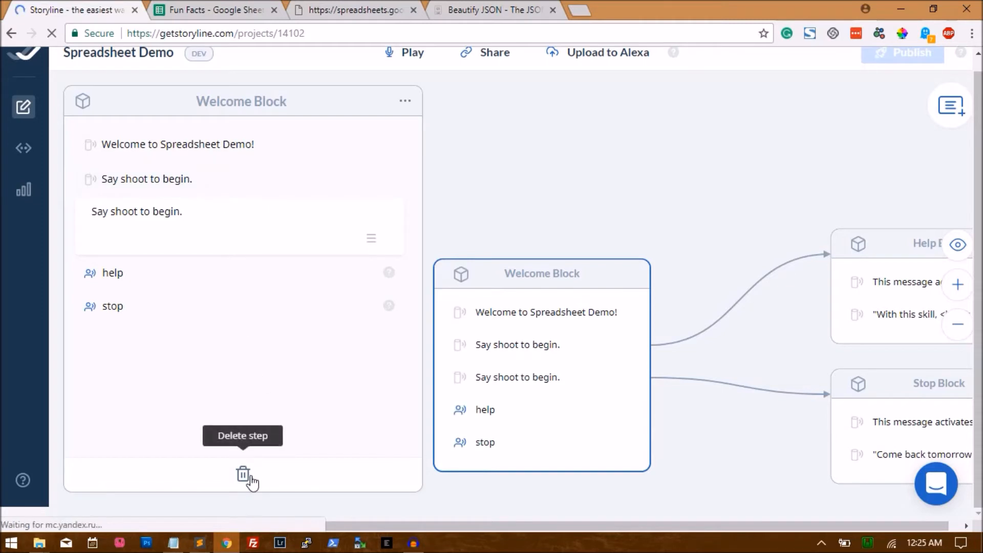
click(242, 474)
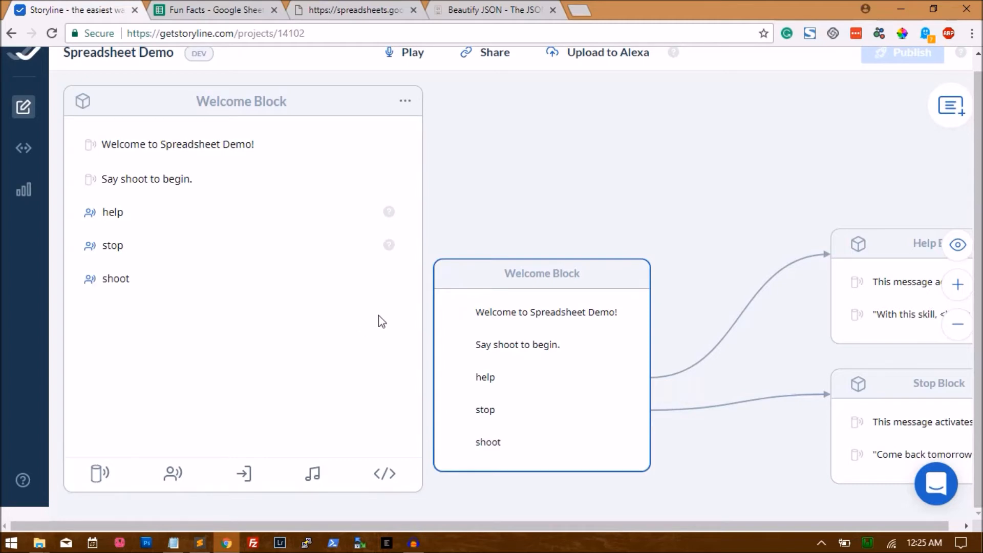
- Choose where the user's shoot reply should lead
click(386, 303)
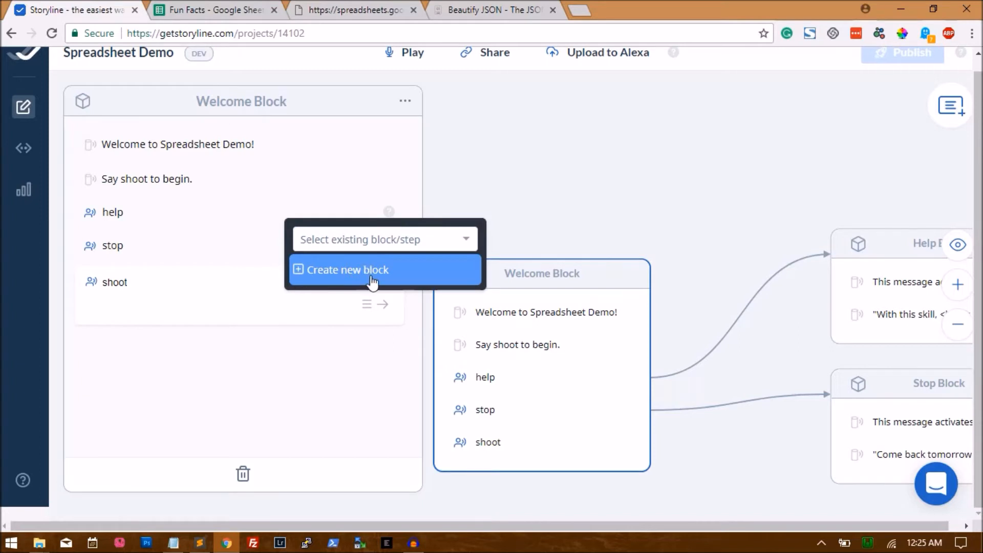
- Give the shoot reply a new block with a JSON API request named get_random_fact
click(346, 270)
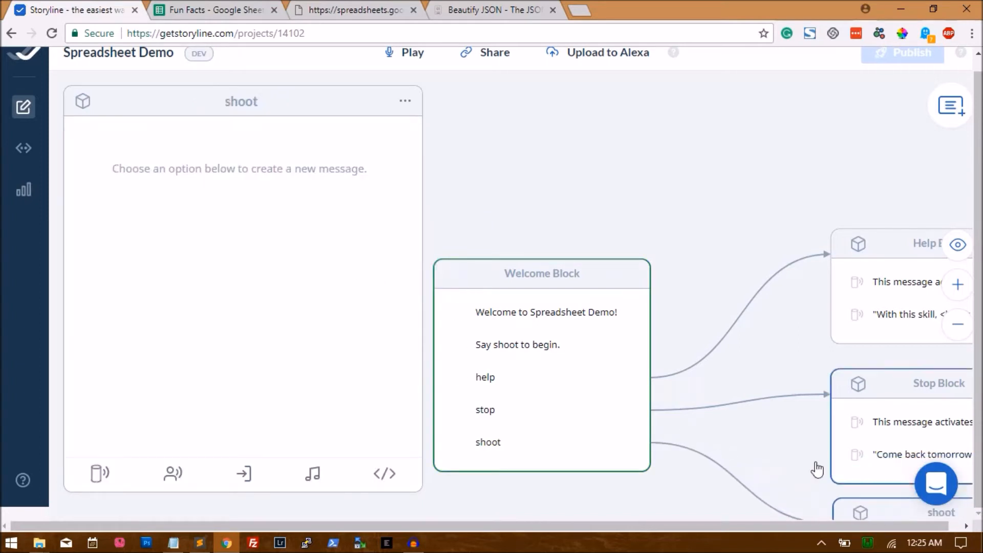
mouse_move(384, 473)
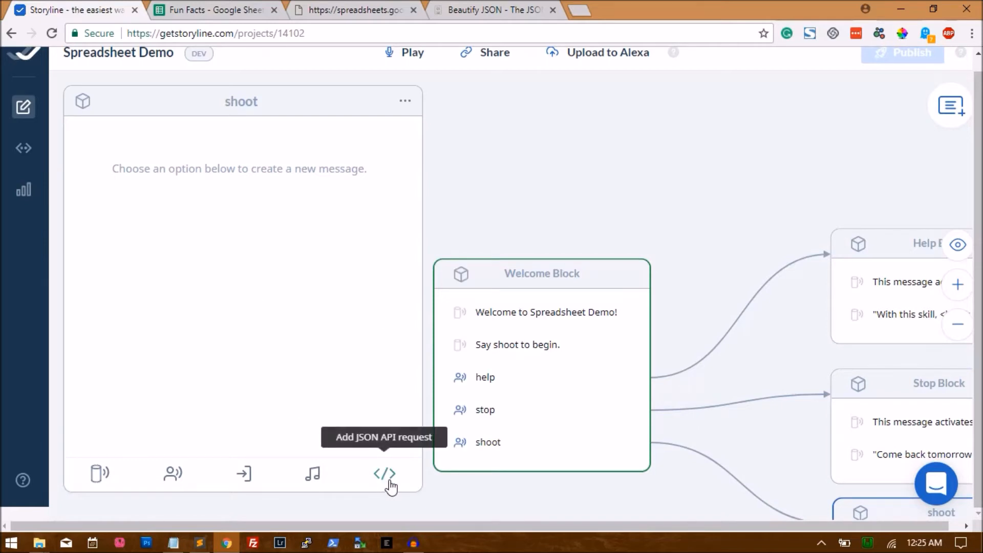
click(384, 473)
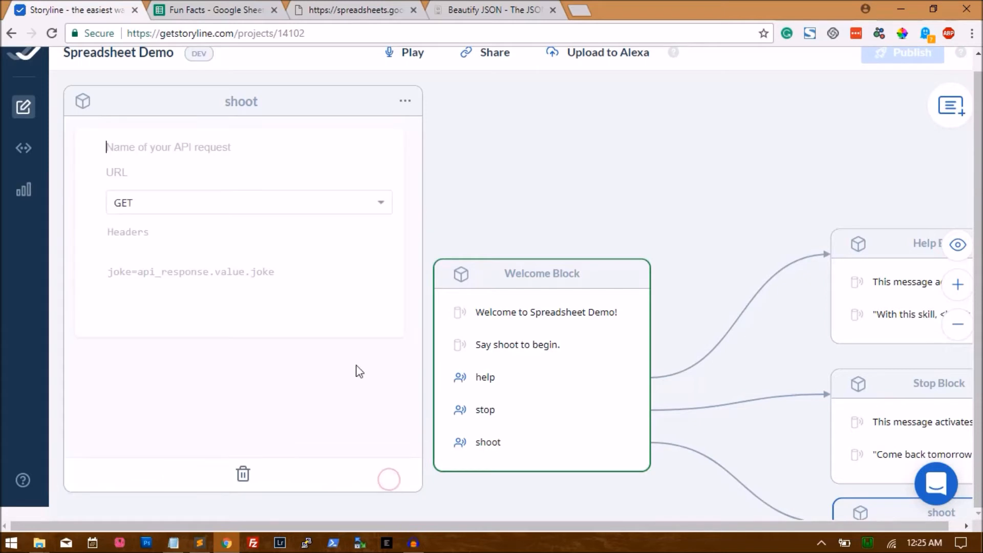
text(get)
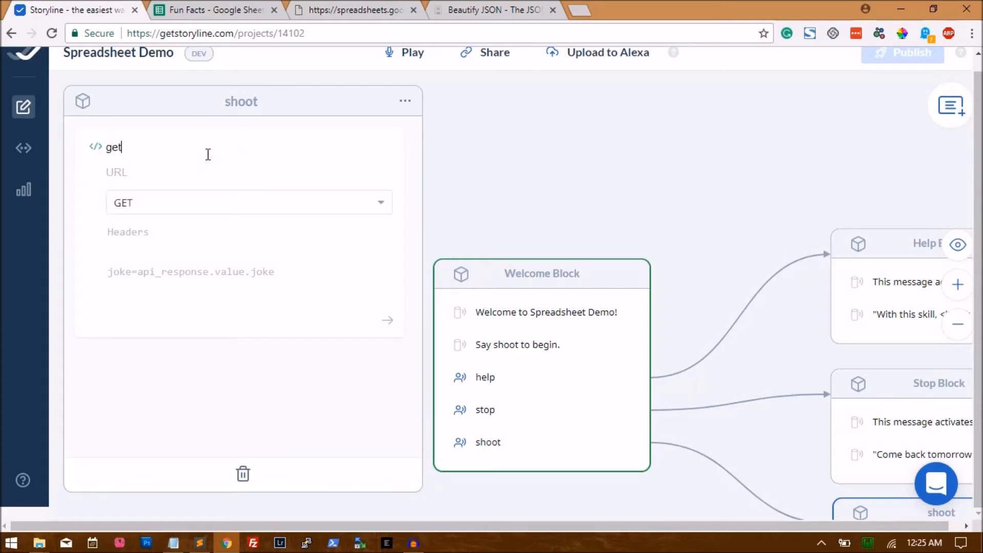
text(_random_fact)
click(249, 271)
text(fact = api_)
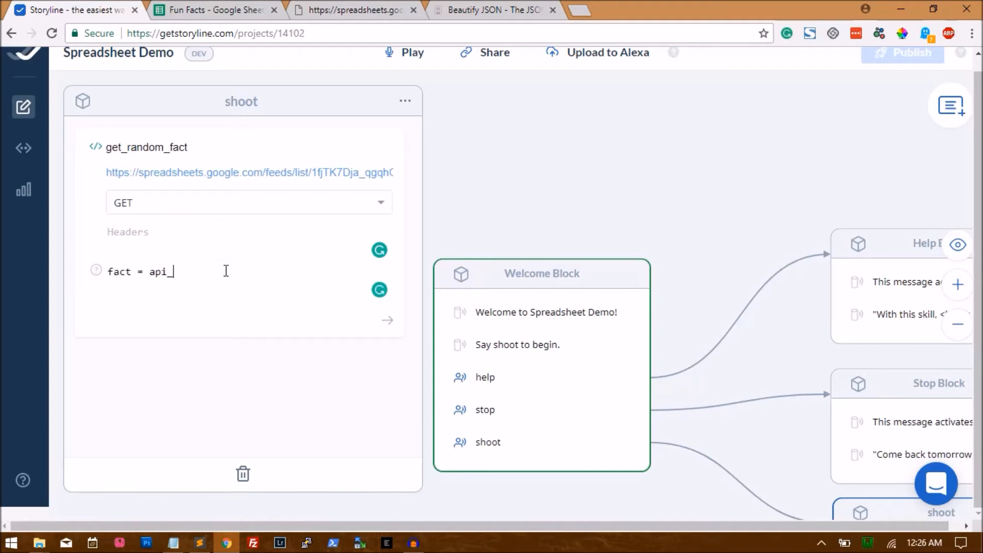
- Start the request's variable as fact = api_response. before checking the beautified feed
text(response.)
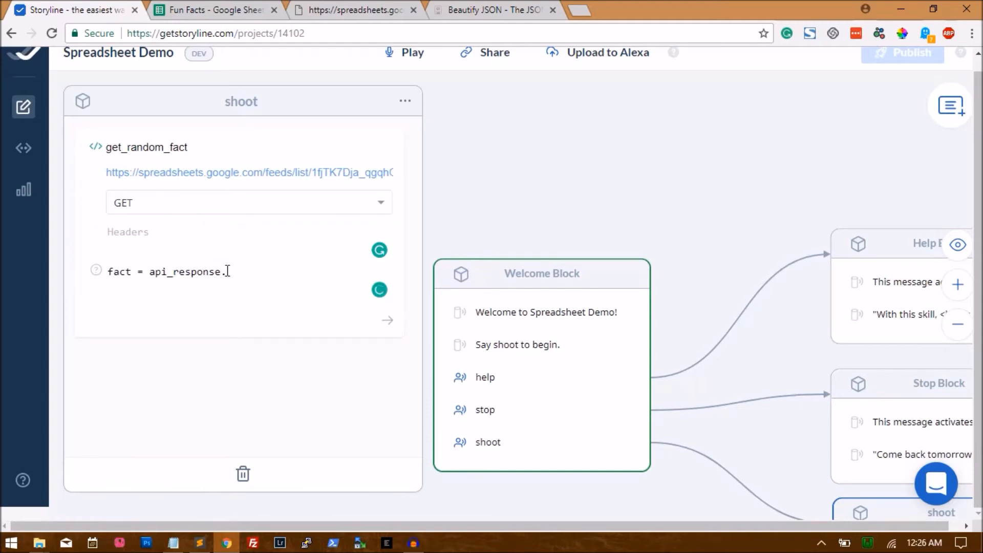
double_click(184, 271)
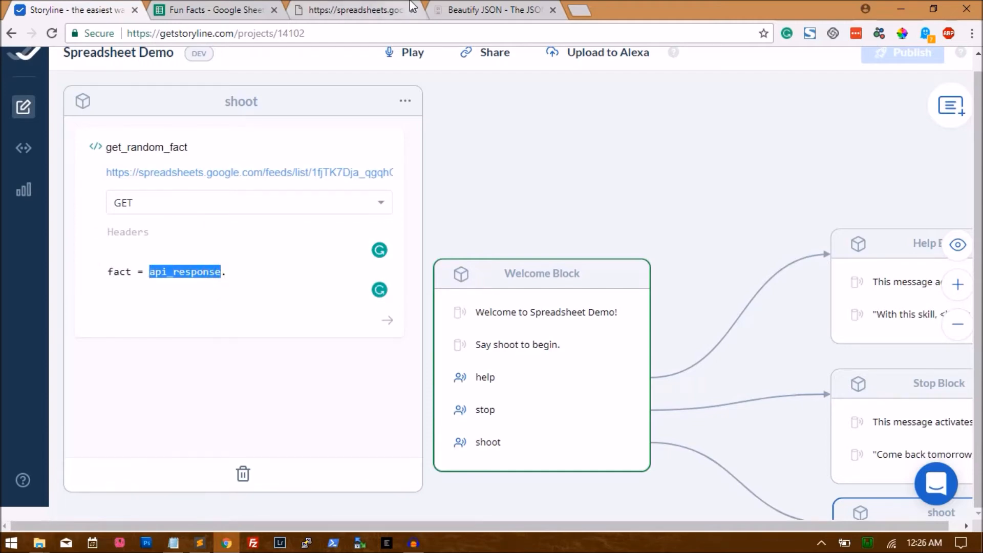
click(226, 272)
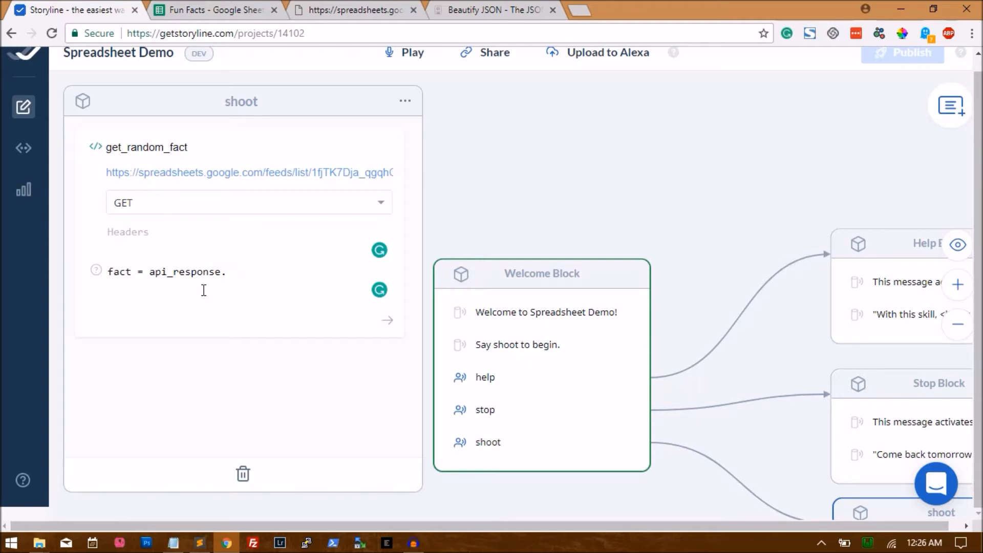
mouse_move(213, 263)
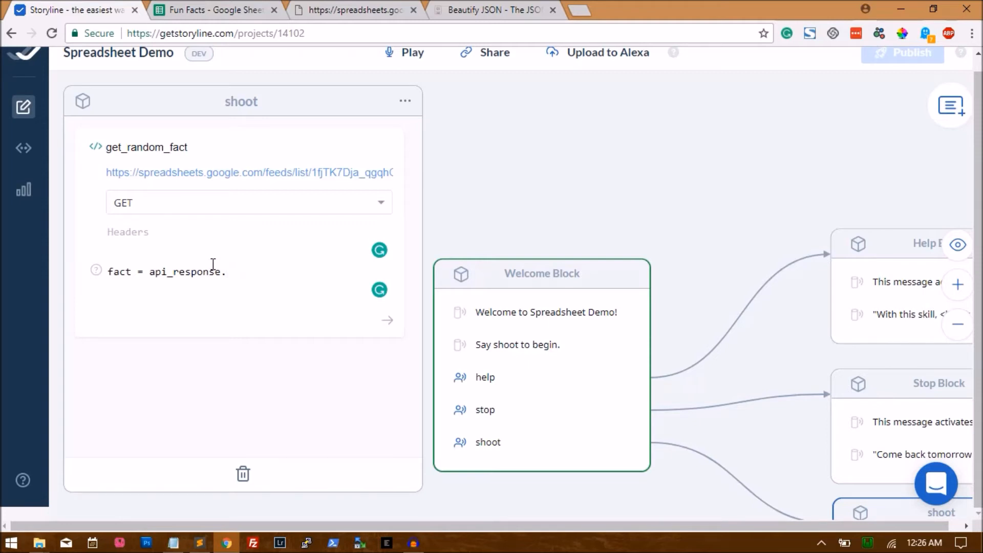
click(495, 9)
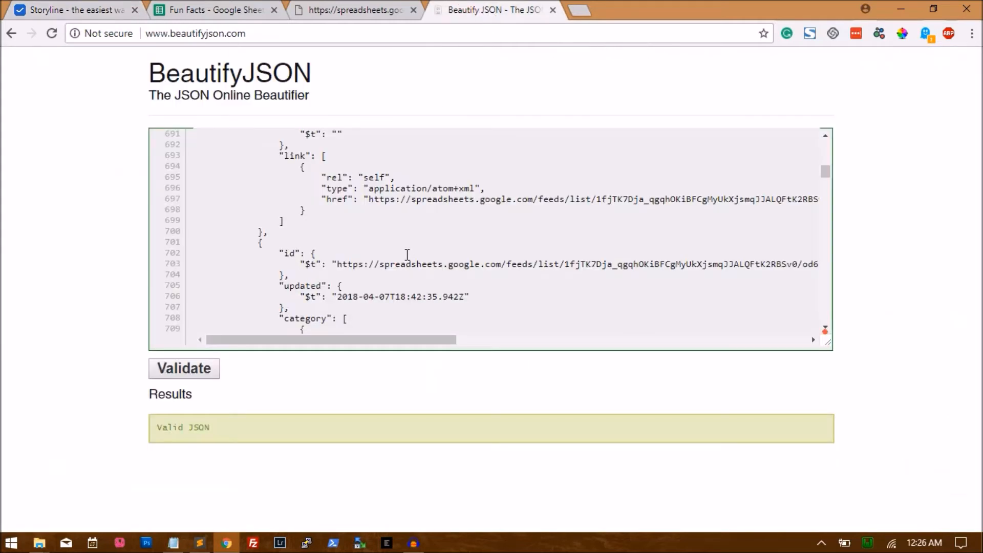
mouse_move(493, 229)
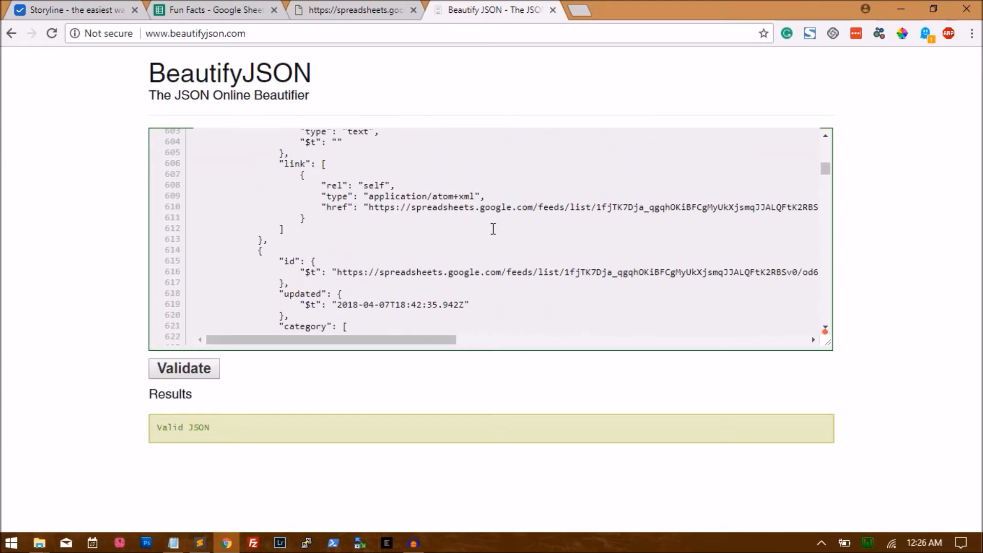
- Trace the feed and entry keys in the beautified JSON, then return to the Storyline project
scroll(down, 3)
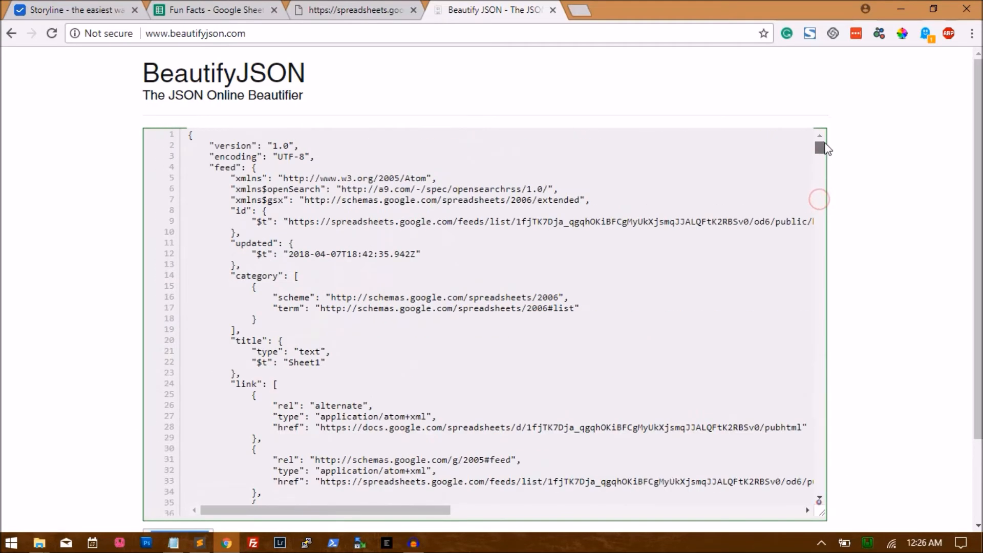
double_click(223, 167)
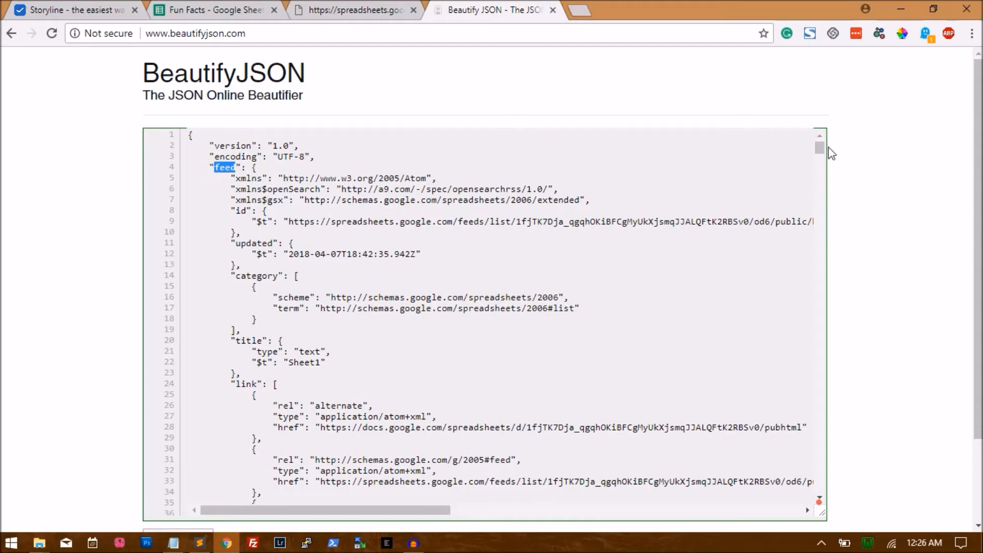
scroll(down, 3)
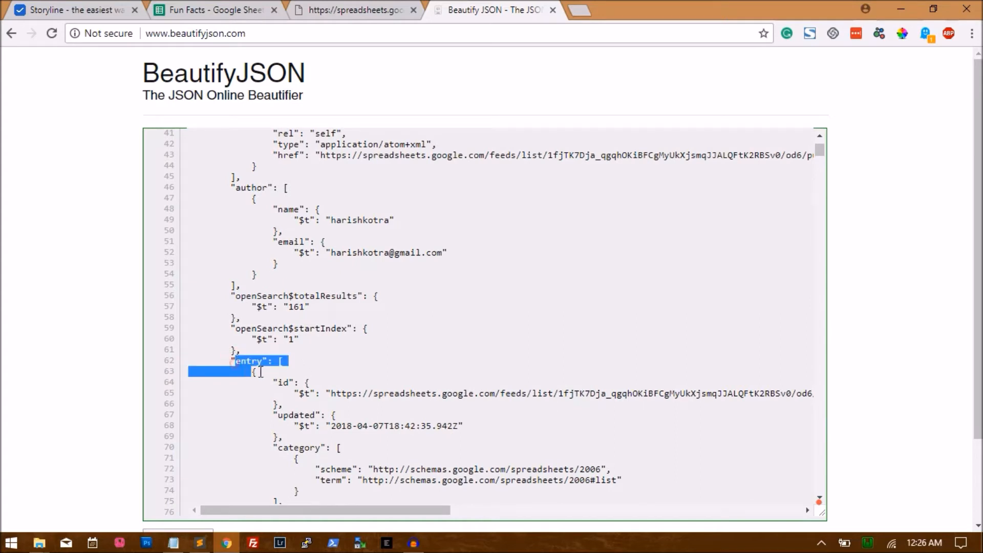
click(281, 360)
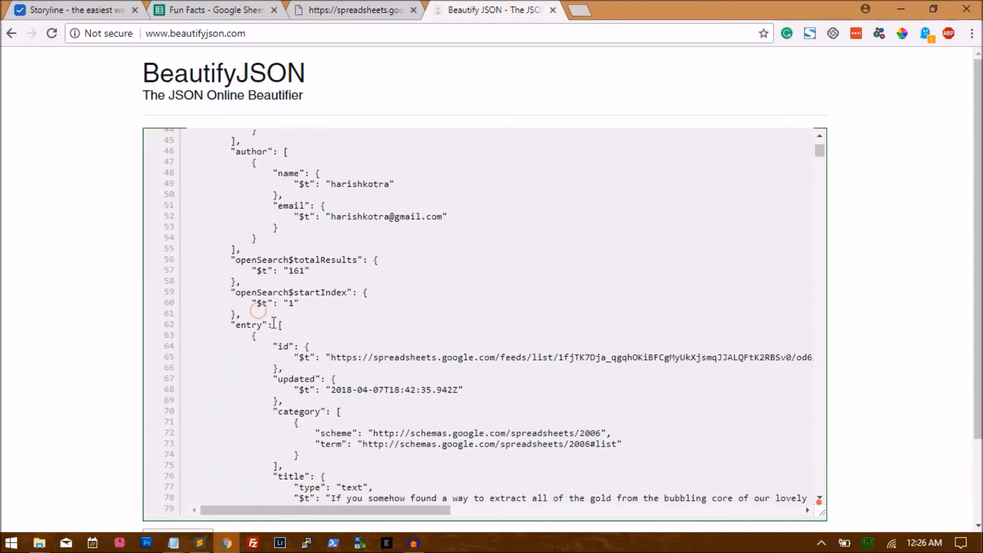
double_click(248, 324)
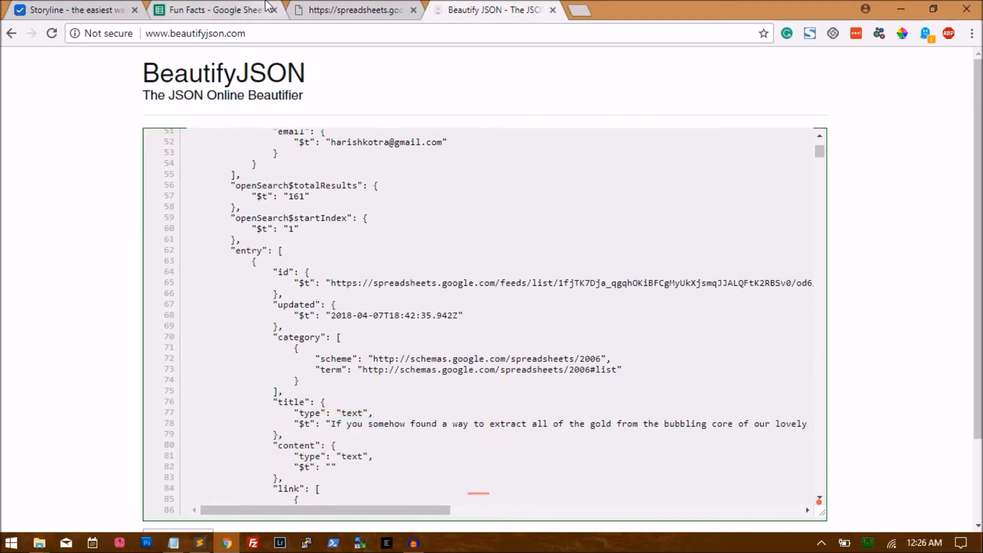
click(68, 11)
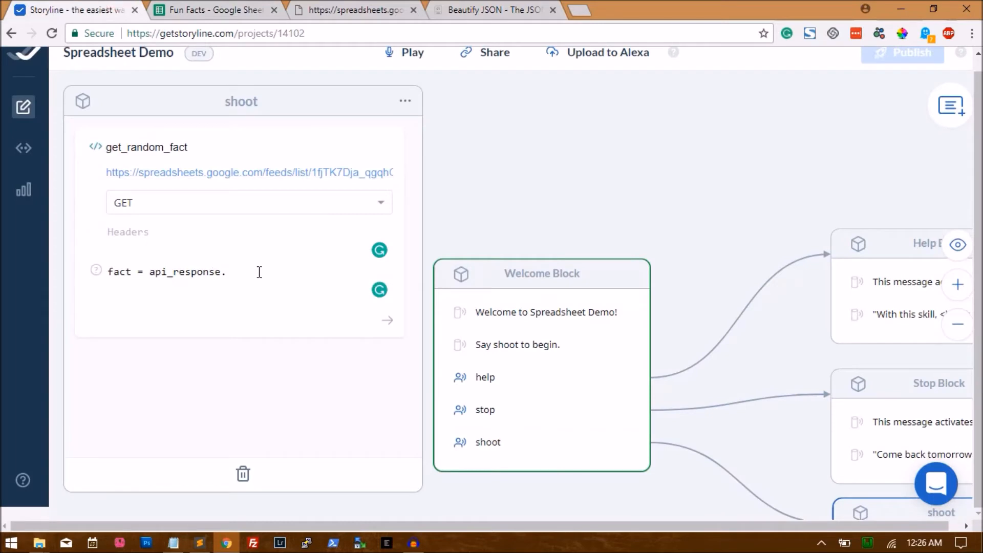
- Complete the variable as fact = api_response.feed.entry.0.title.$t;
text(f)
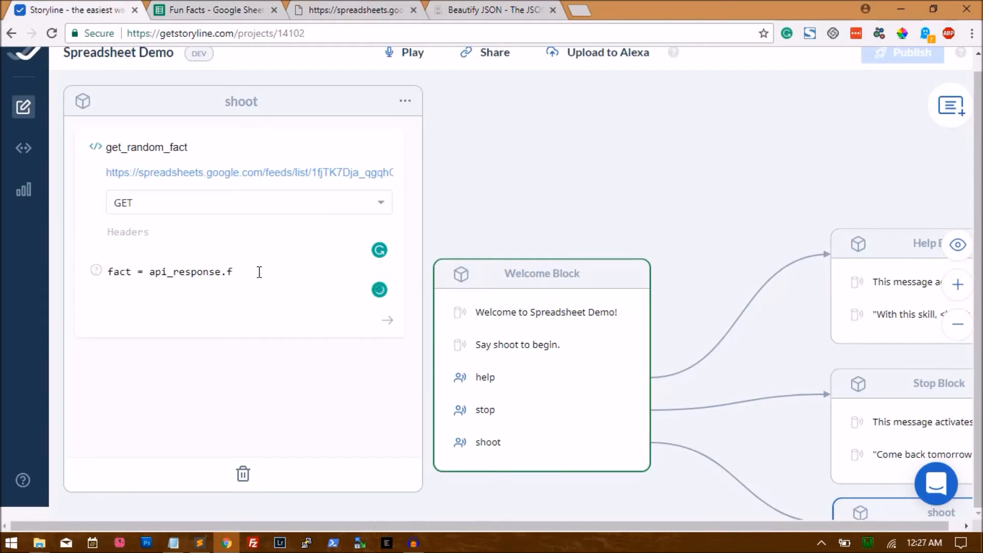
text(eed.entr)
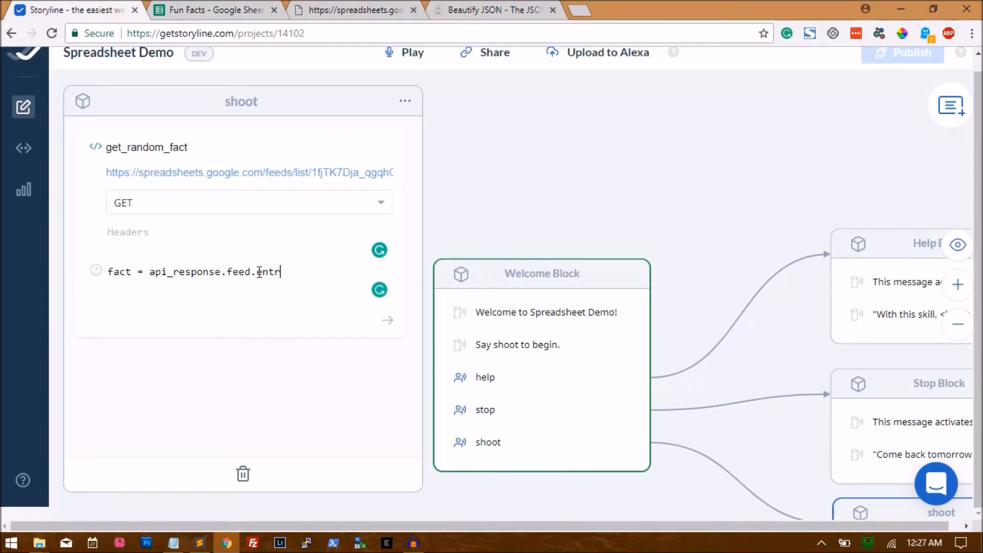
text(y.0)
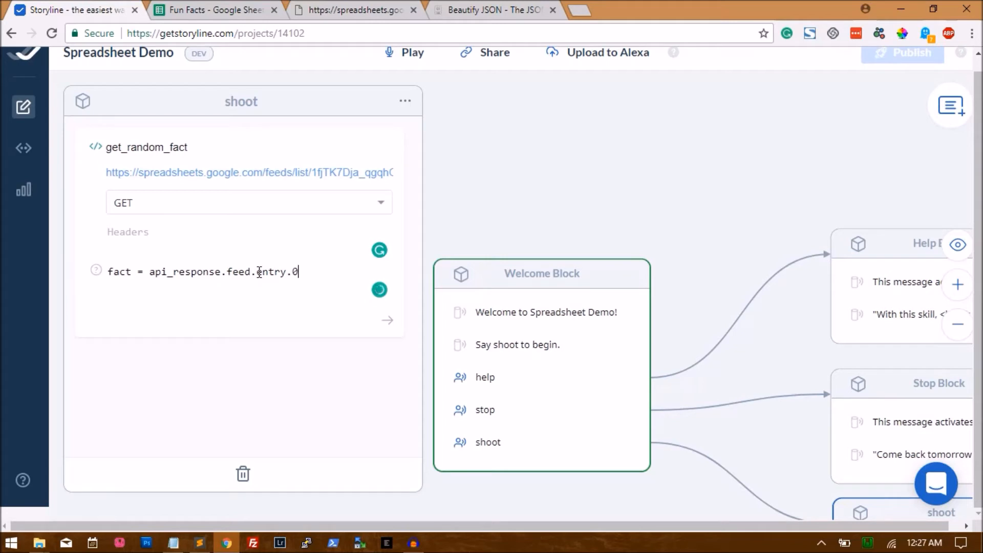
text(.title.)
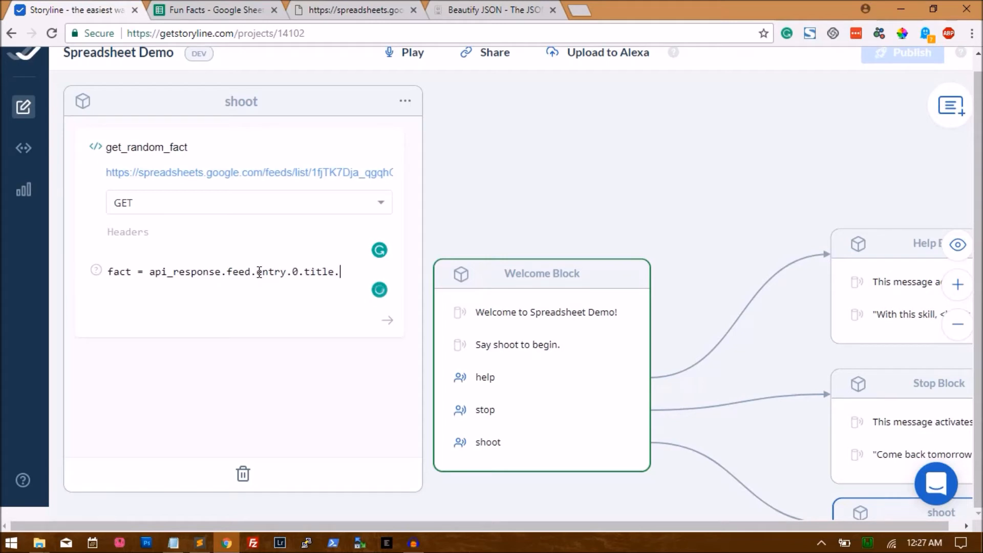
text($t;)
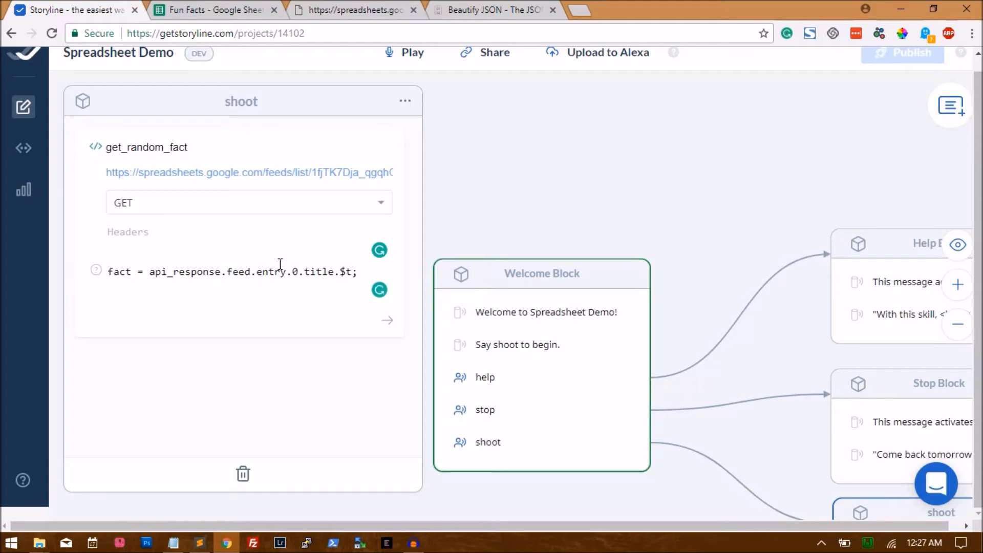
- Review the entry, title and $t parts of the fact expression
double_click(294, 272)
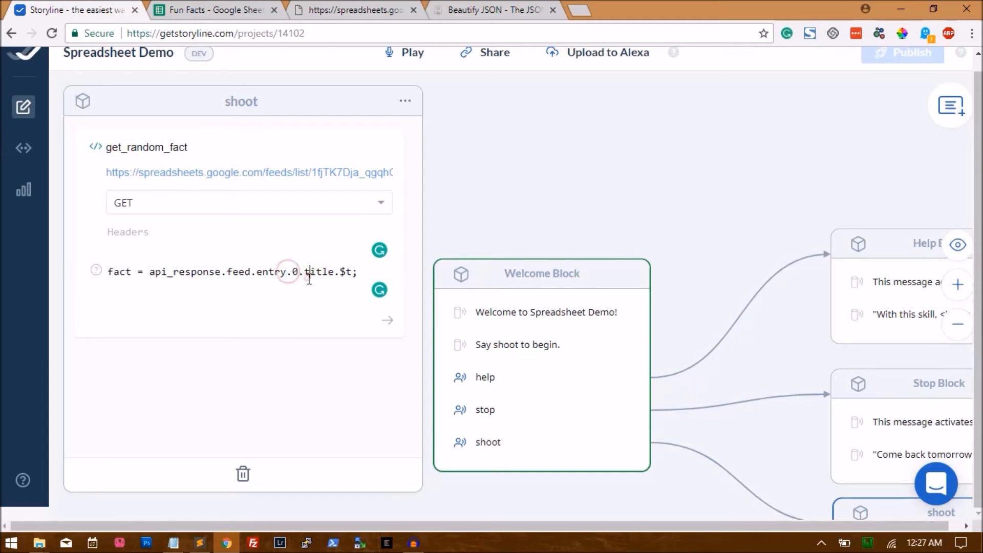
double_click(270, 271)
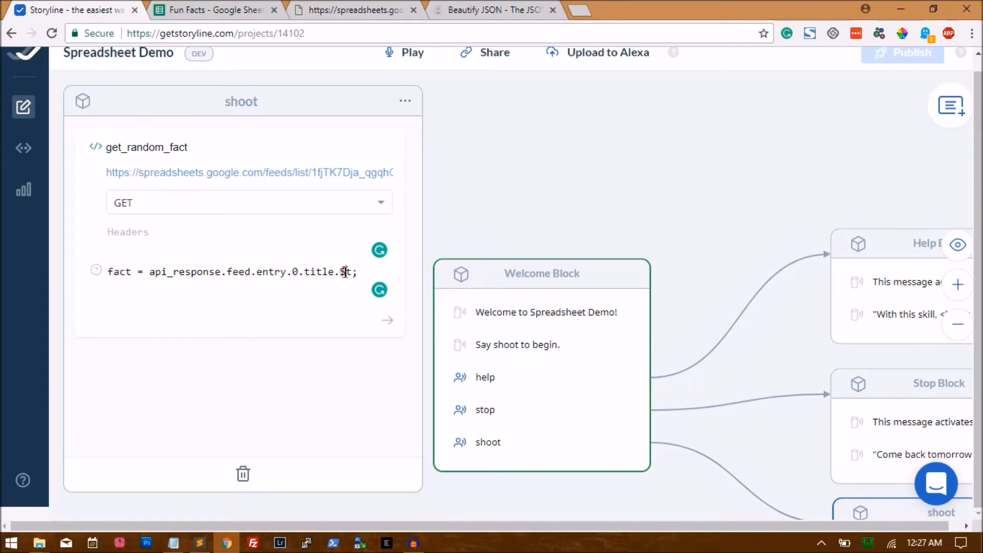
drag(162, 271, 351, 272)
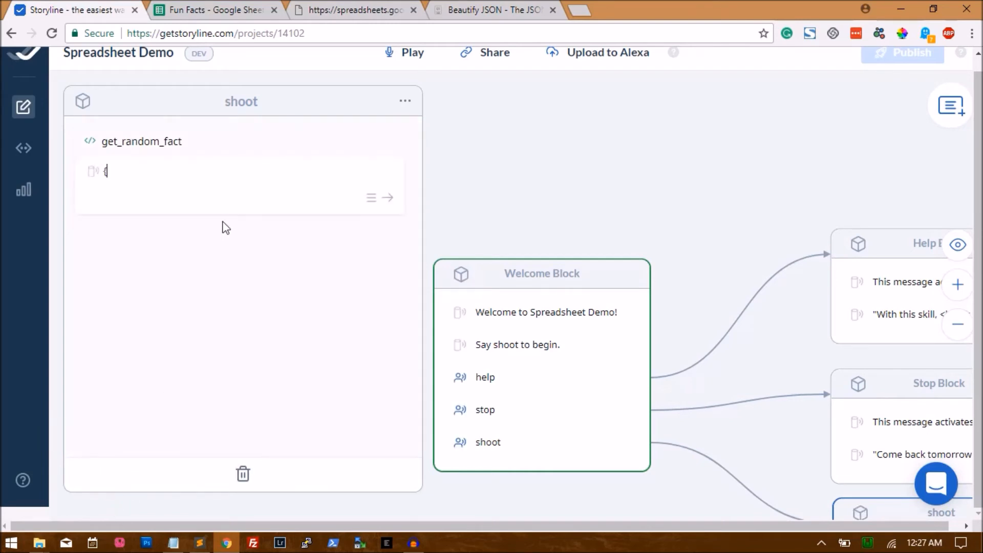
- Finish the {{fact}} spoken message and start another message below it
text({fact}})
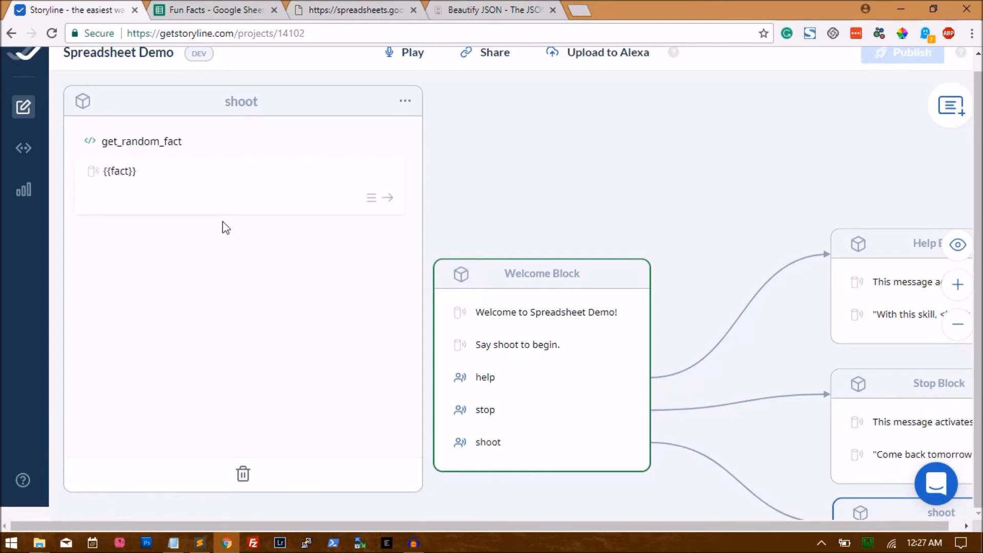
click(142, 141)
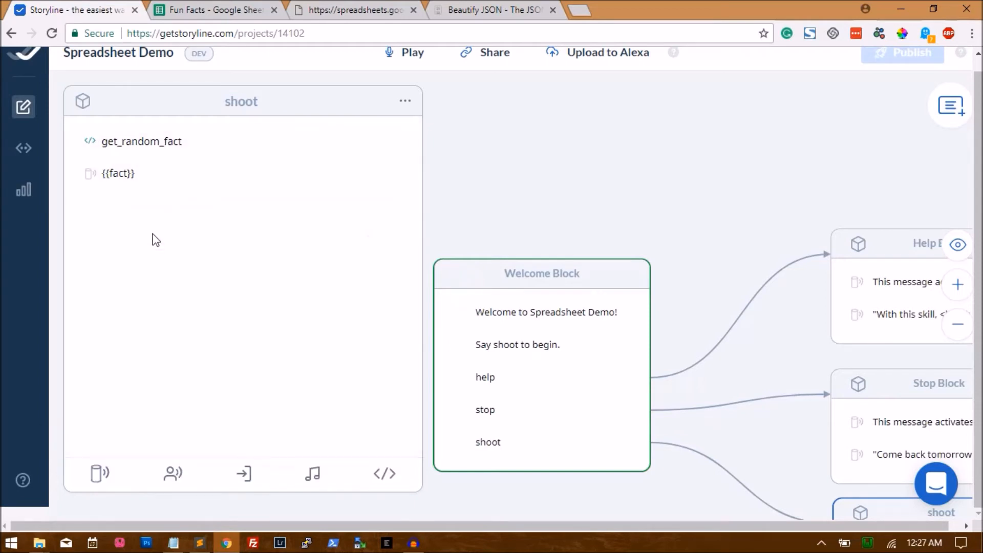
click(98, 473)
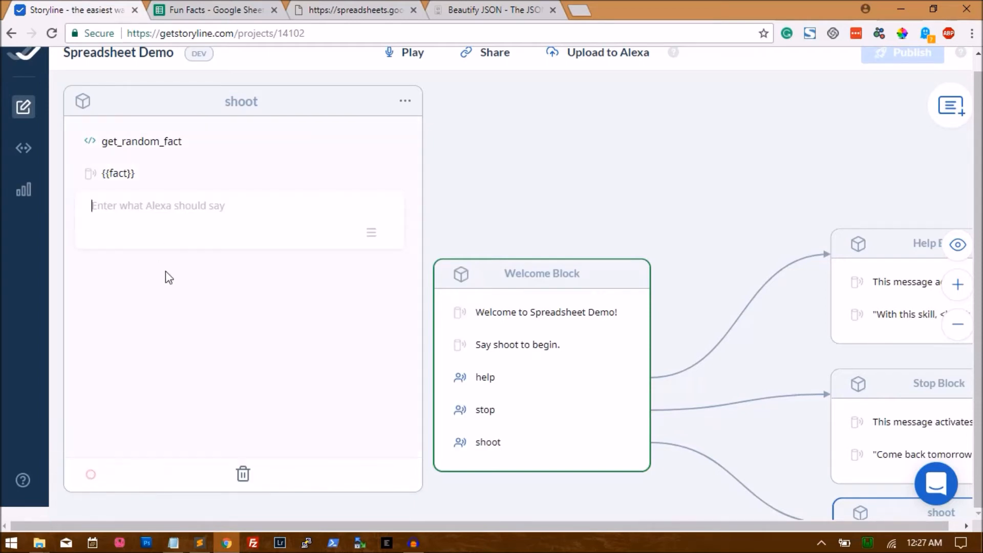
- Write the message 'Your random fact is: <break time="0.5s" />'
text(Your rand)
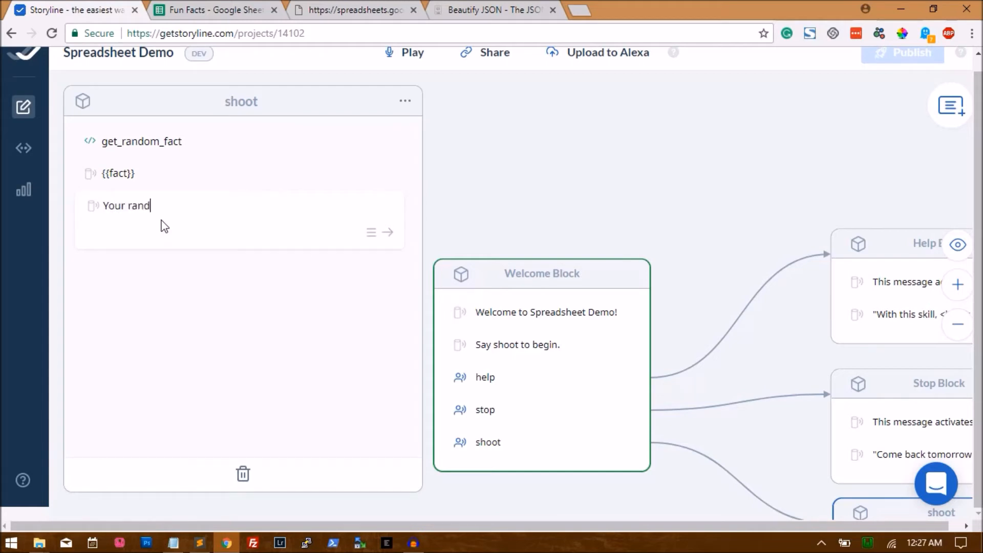
text(om fact is: </)
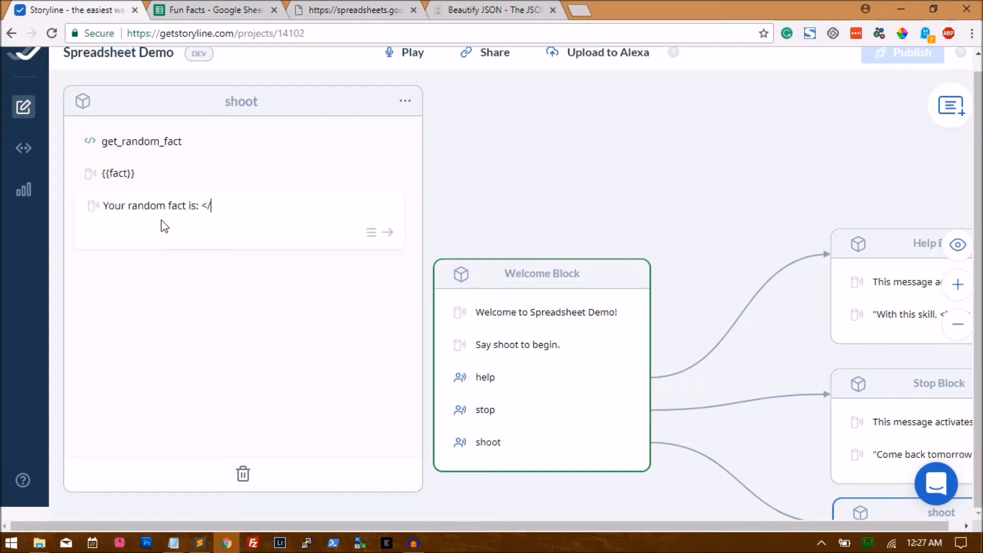
text(break time="")
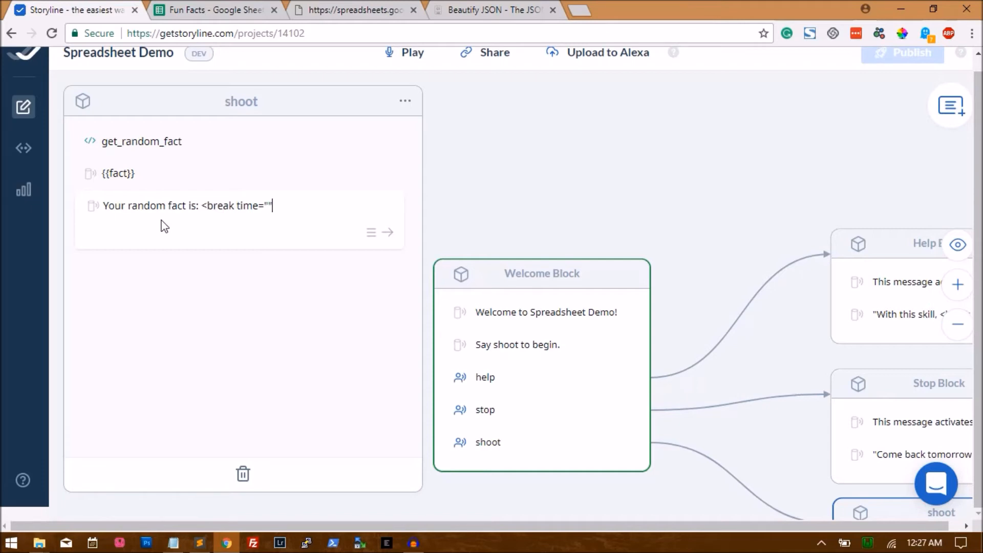
text(s)
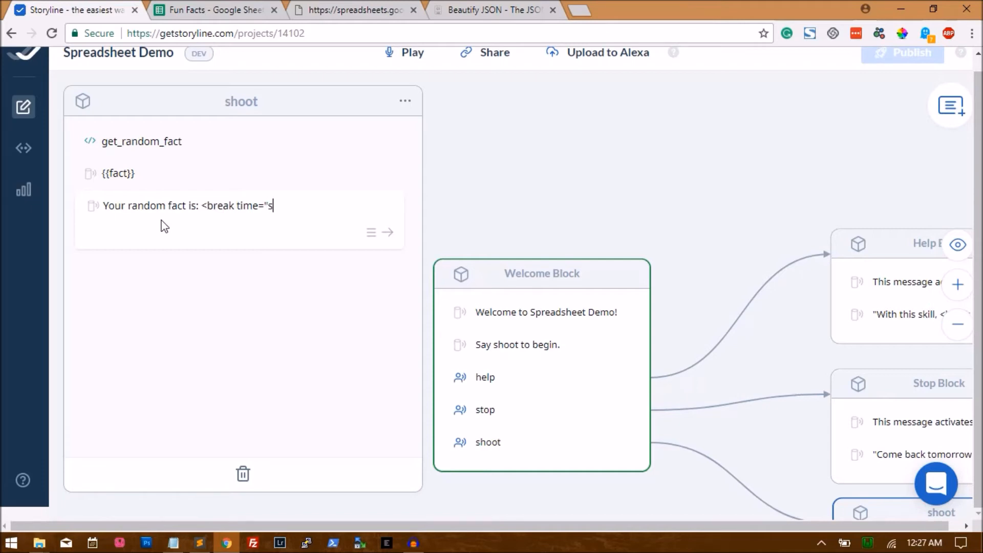
text(0.5s)
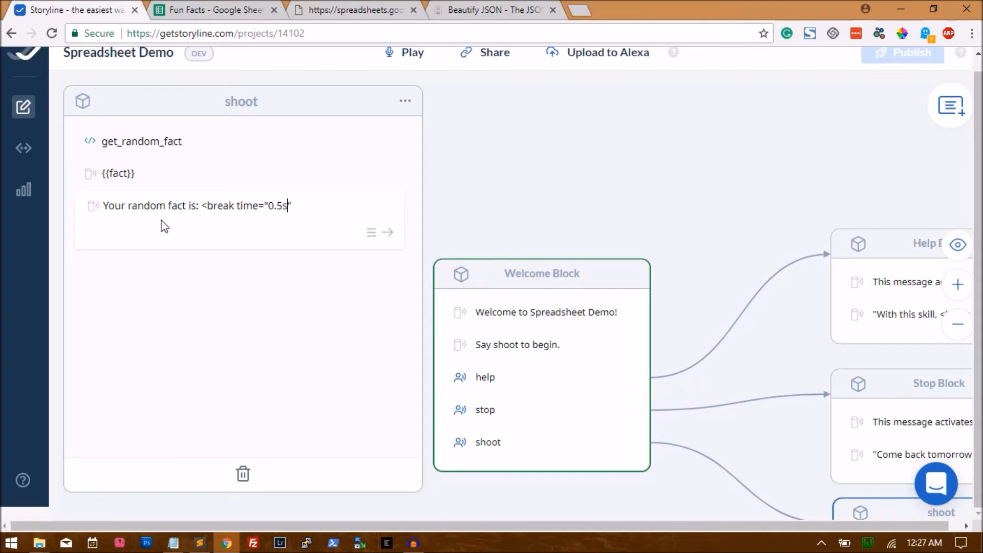
text(" />)
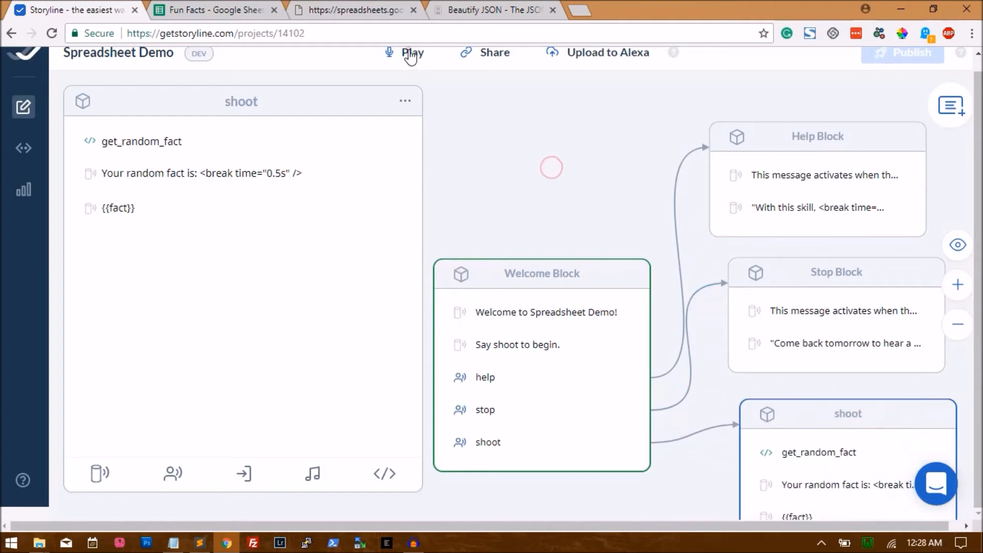
- Run one in-browser test of Spreadsheet Demo, starting and then stopping it
click(411, 52)
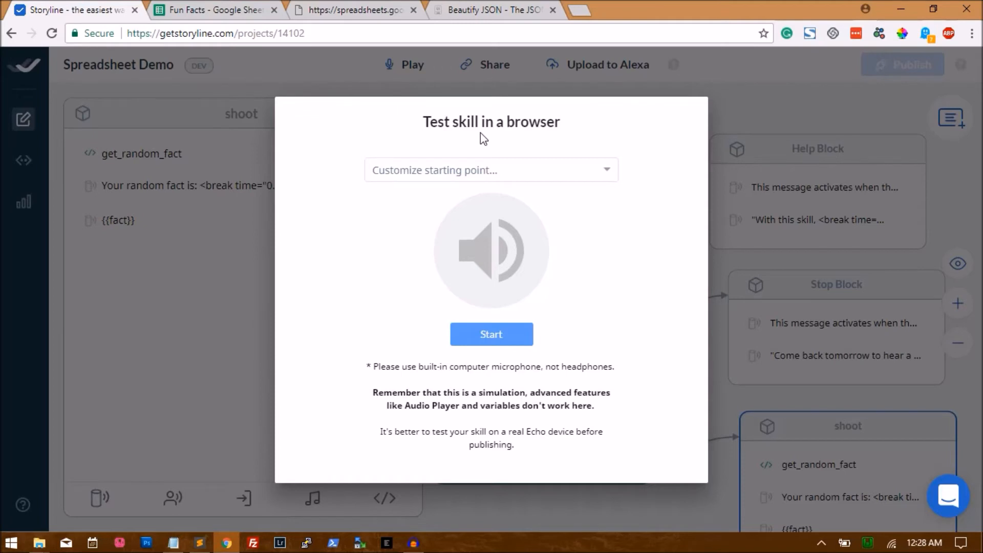
click(491, 334)
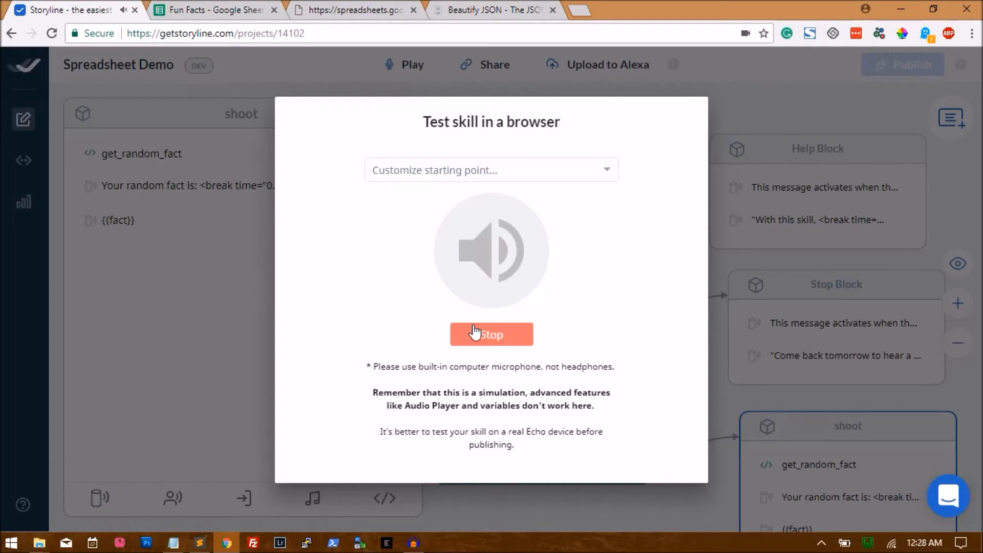
click(490, 334)
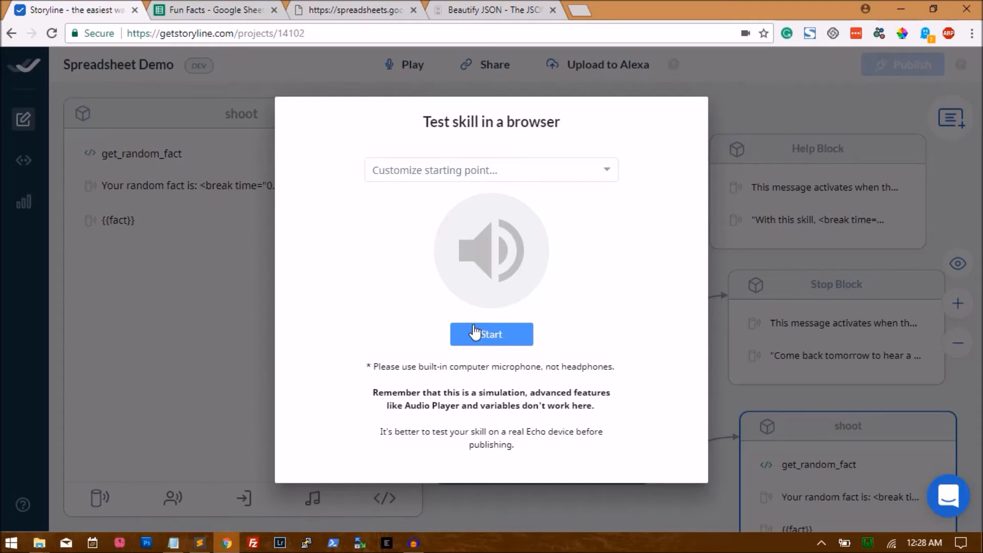
mouse_move(759, 388)
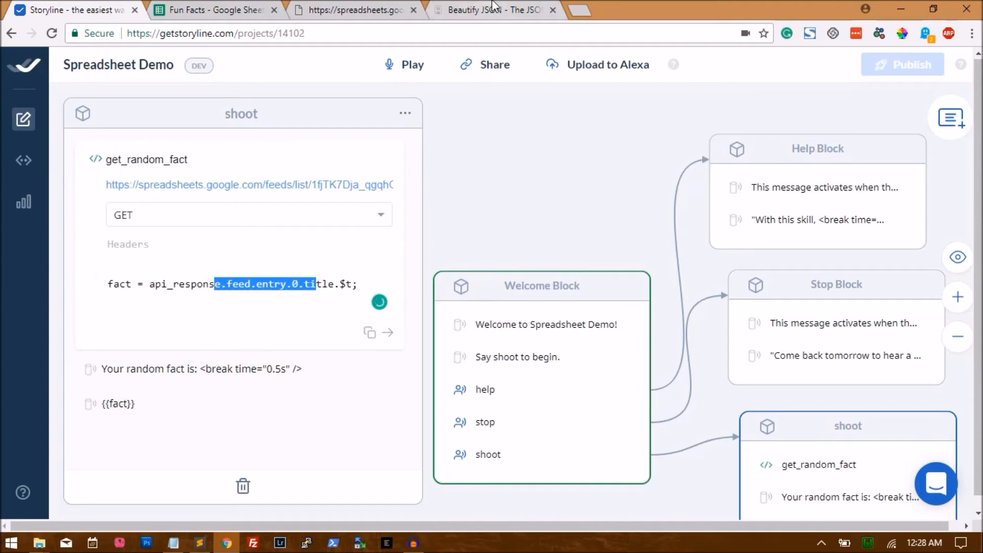
- Review the entry array in the beautified feed JSON, then return to the skill's fact code
click(495, 9)
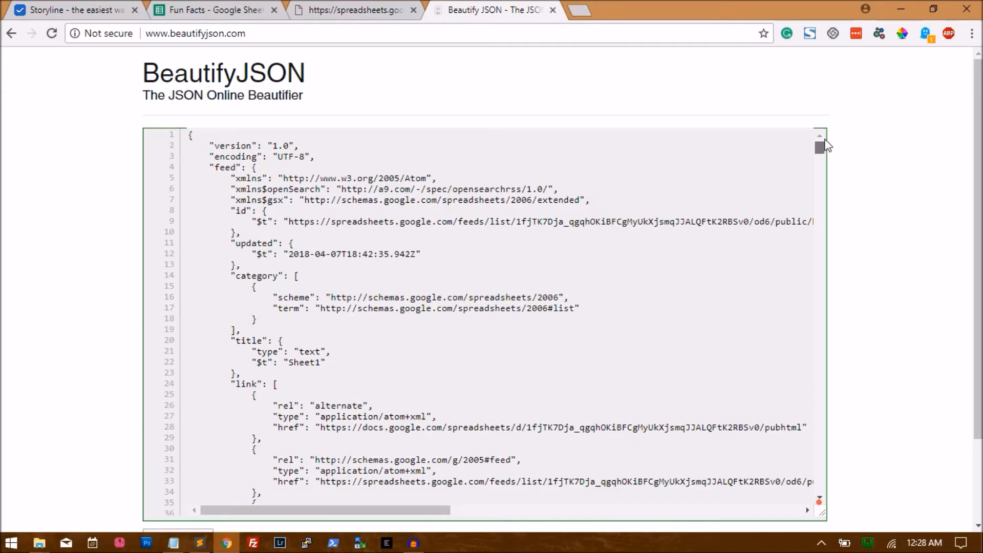
scroll(down, 3)
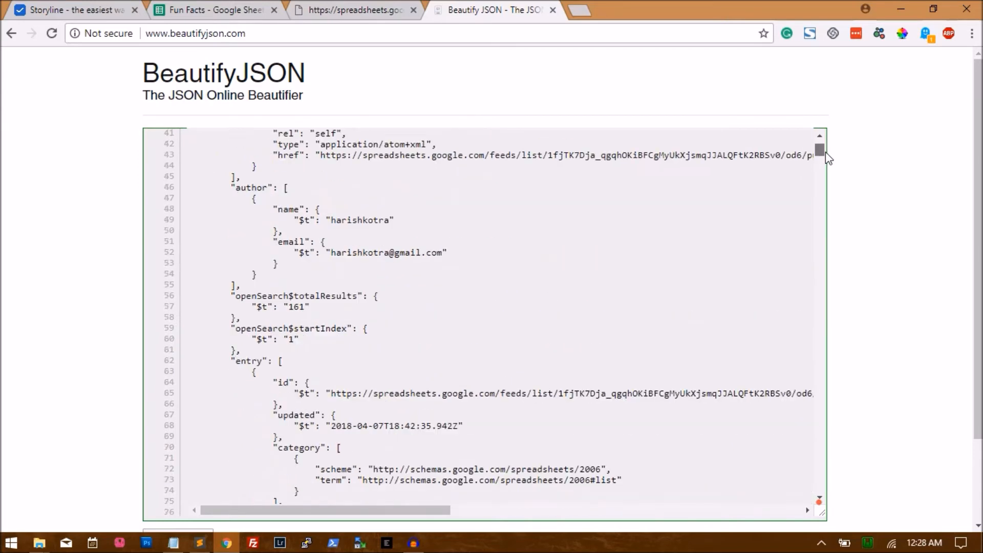
scroll(down, 3)
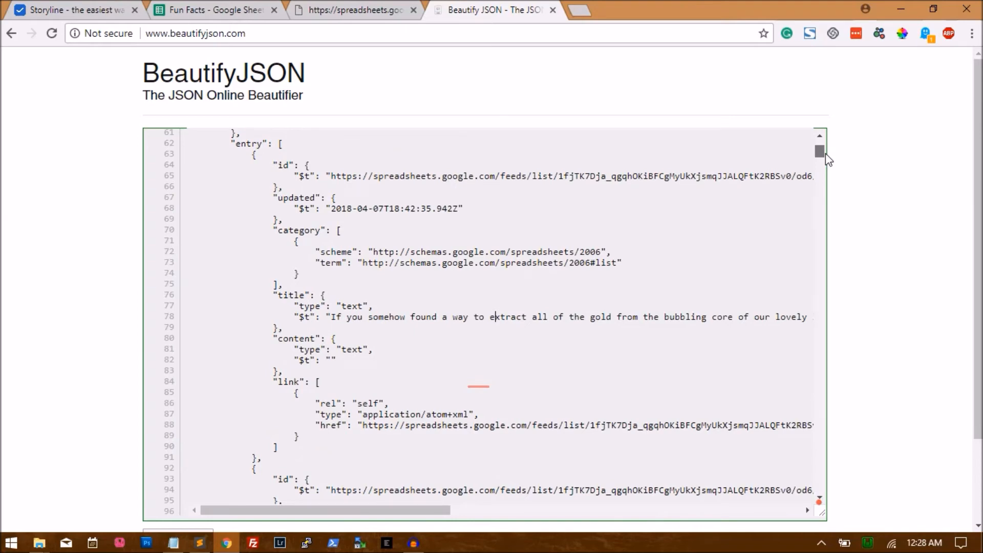
scroll(down, 3)
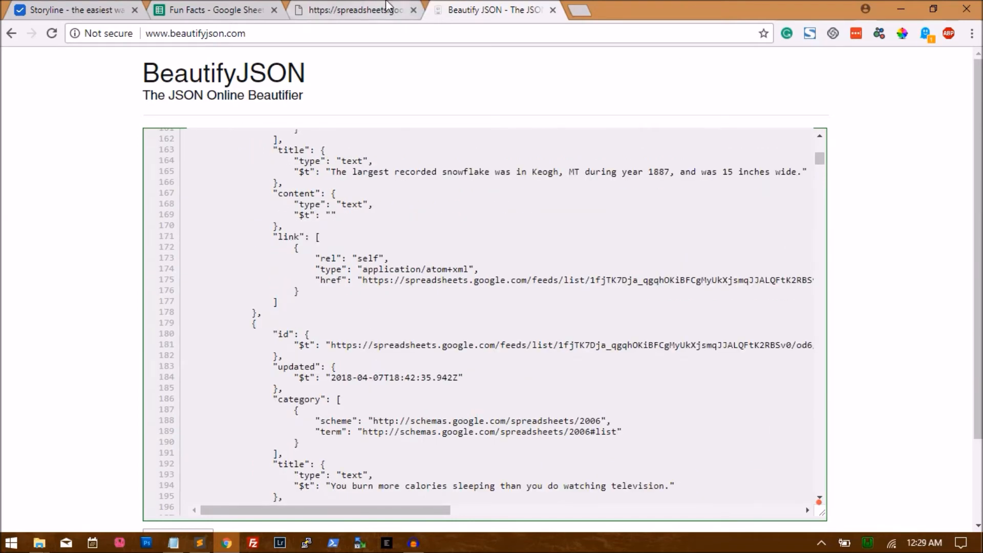
click(75, 9)
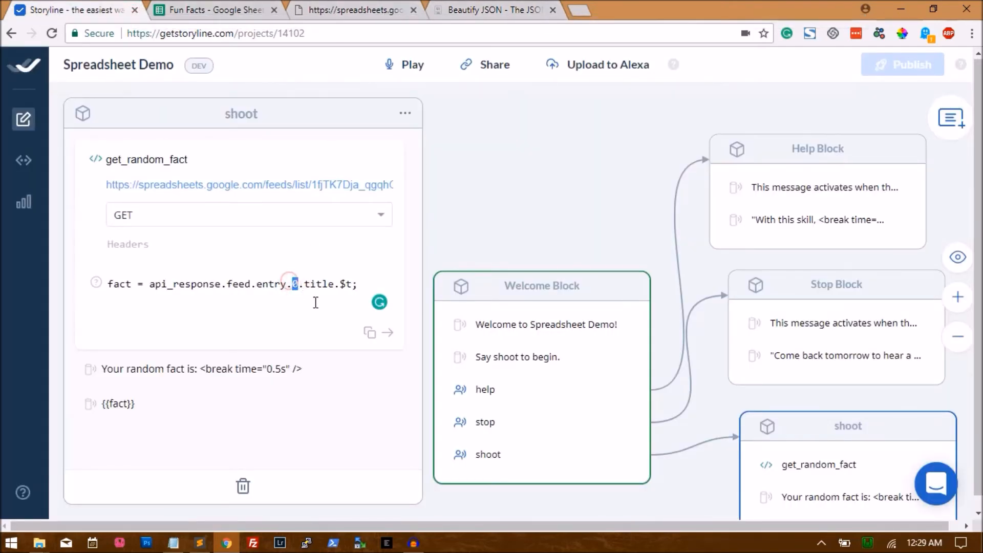
- Change the fact path to api_response.feed.entry.random.title.$t and launch the browser tester
text(random)
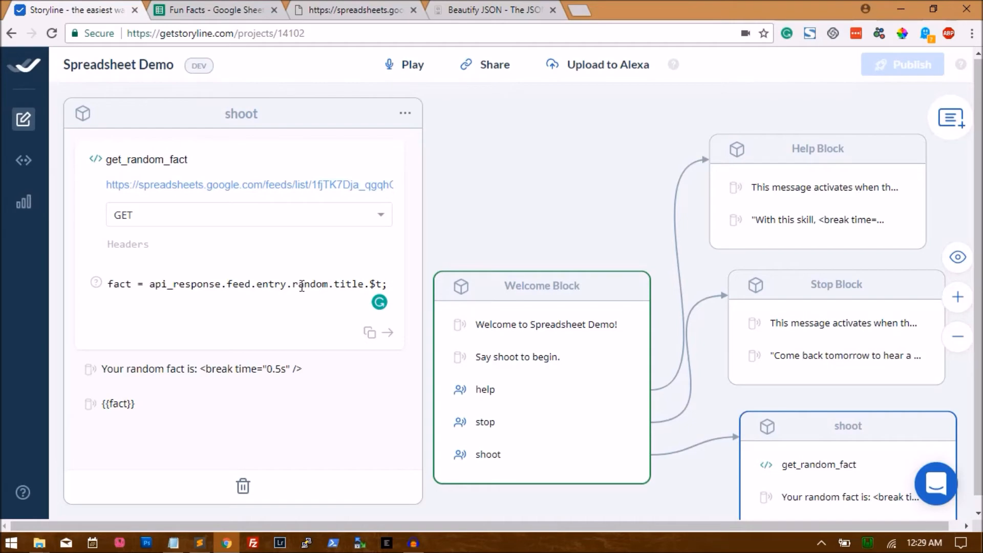
double_click(308, 284)
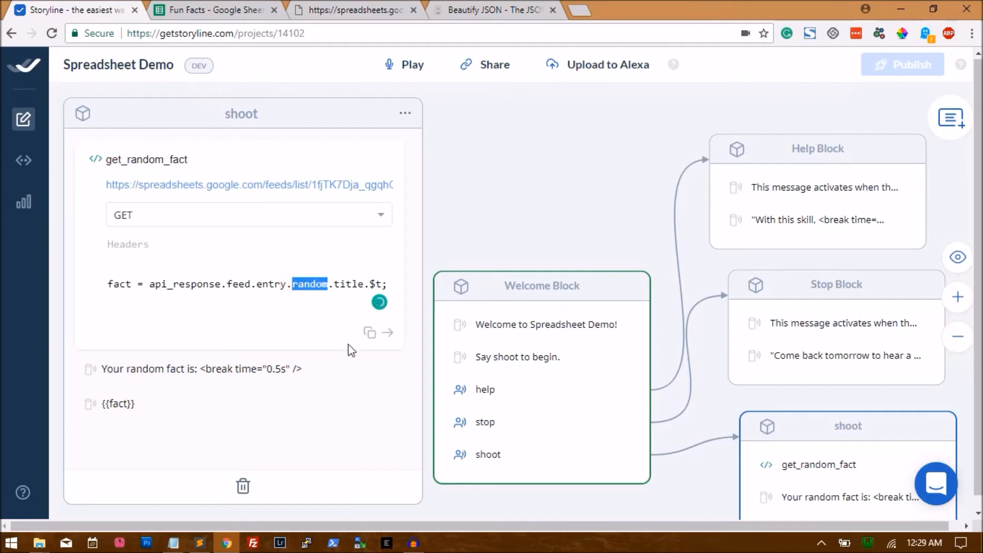
click(405, 64)
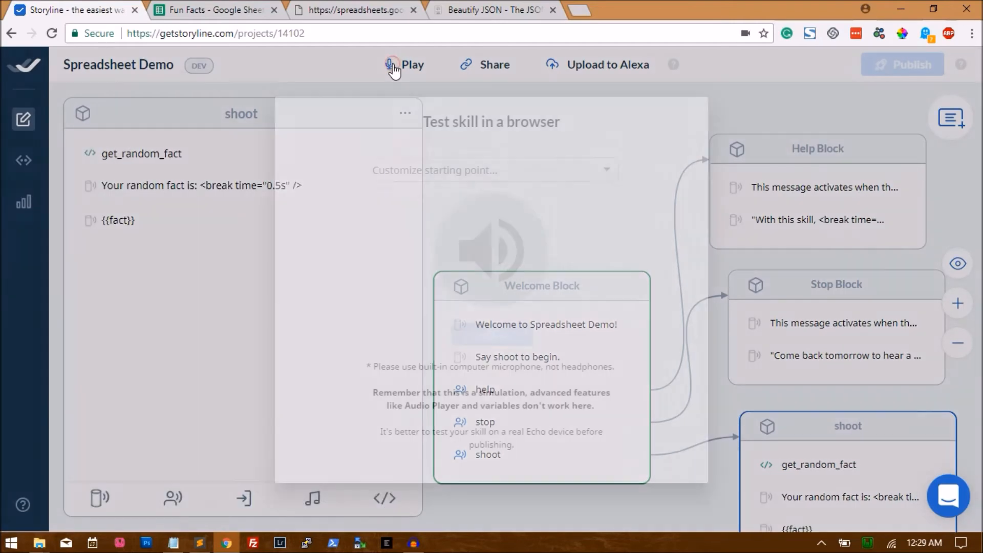
- Start a browser test run of the skill, listen to the random fact, then stop it
click(411, 64)
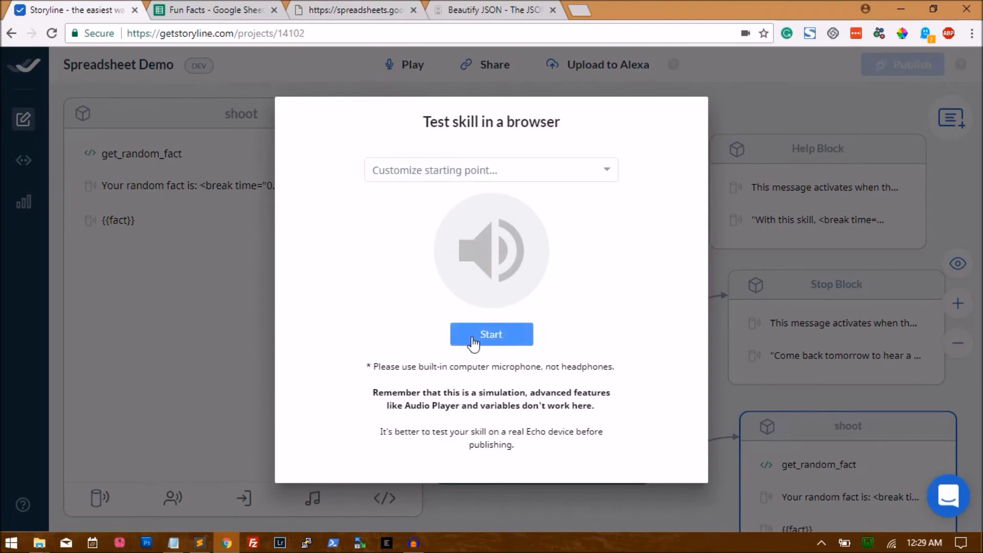
click(490, 334)
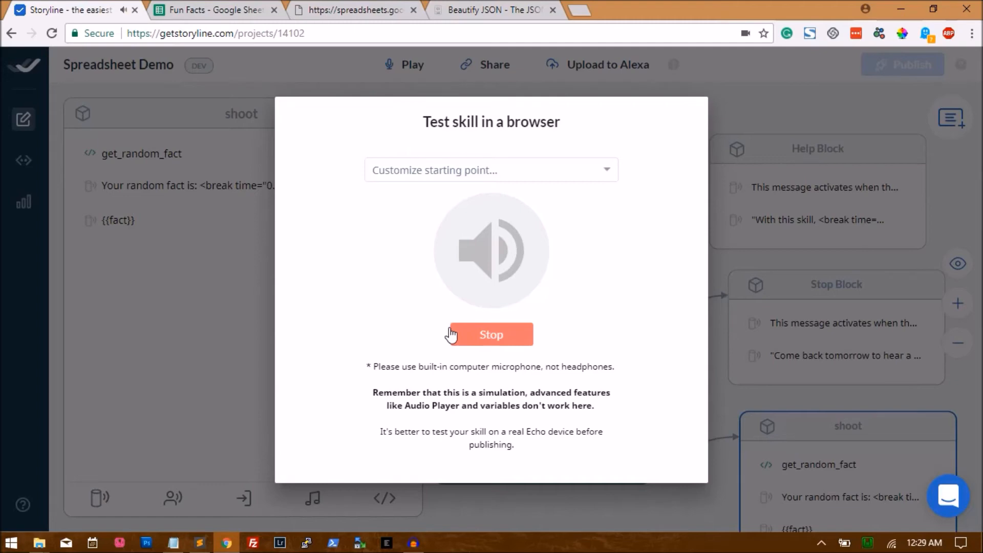
click(490, 334)
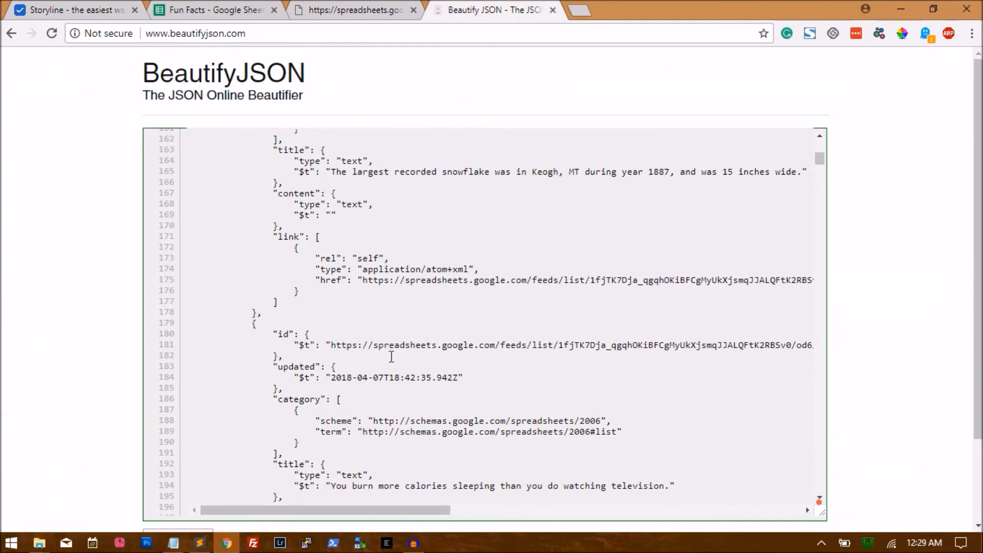
- Scroll through the feed's fact entries in BeautifyJSON, then return to the Storyline editor
scroll(down, 3)
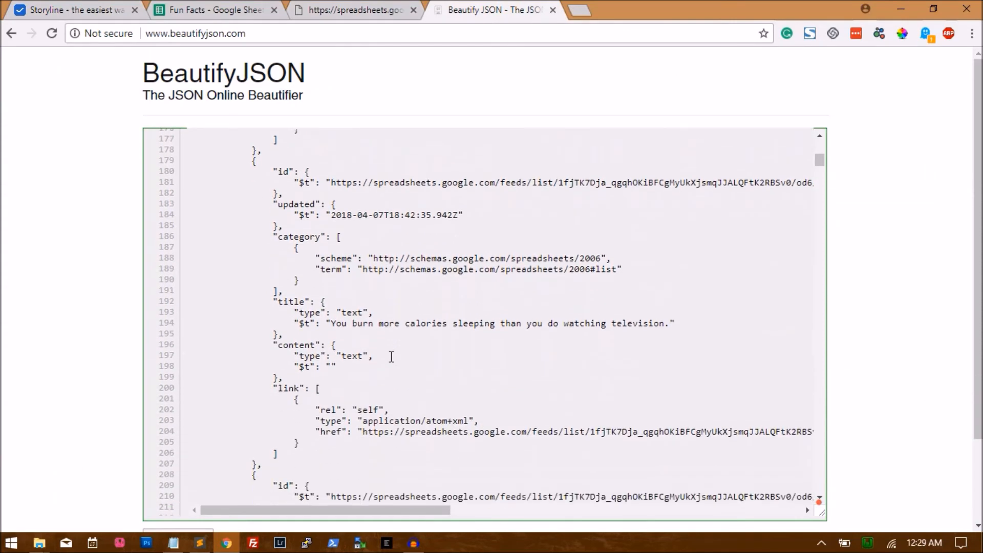
scroll(down, 3)
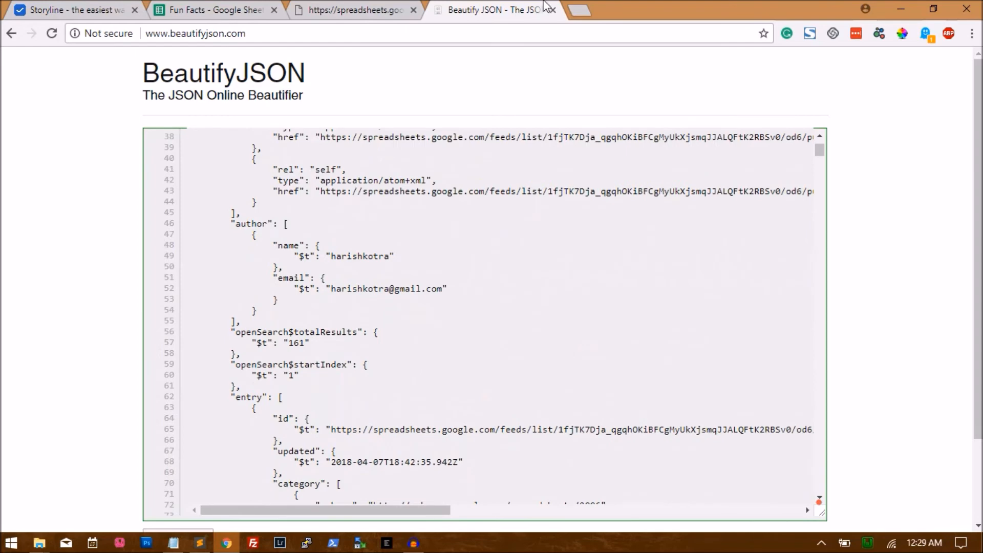
click(74, 9)
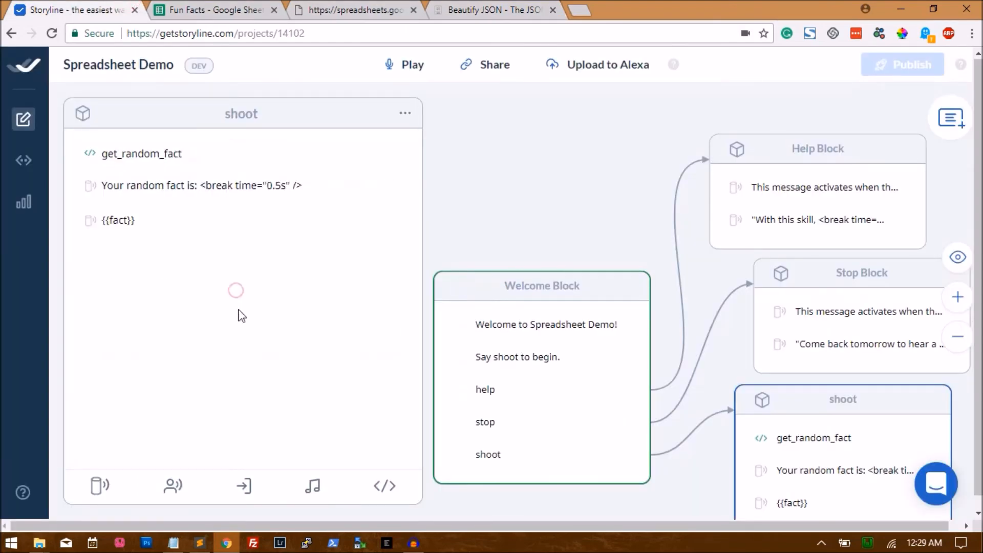
- Set get_random_fact's code to fact = api_response.feed.entry.random.title.$t
click(142, 153)
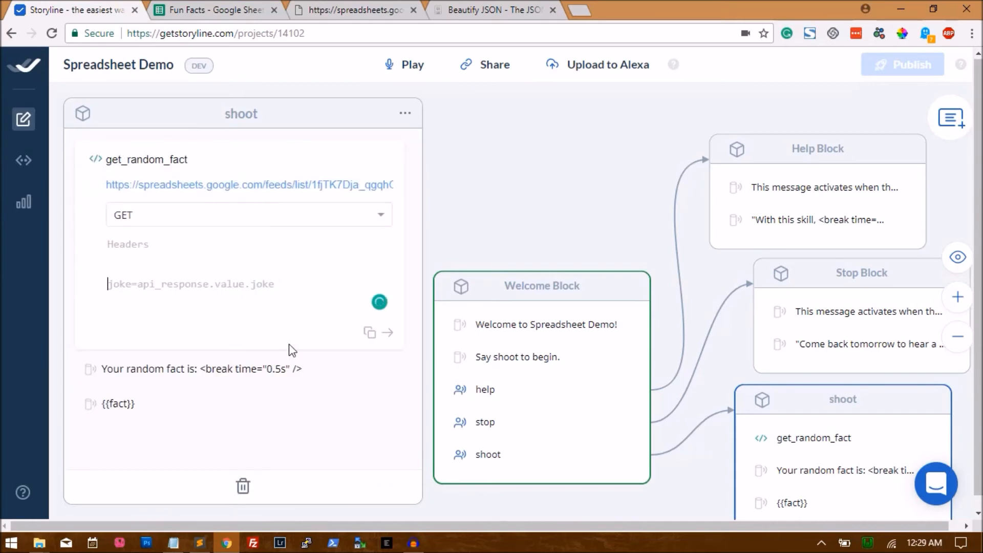
text(fact = api_response.feed.entry.random.title.$t)
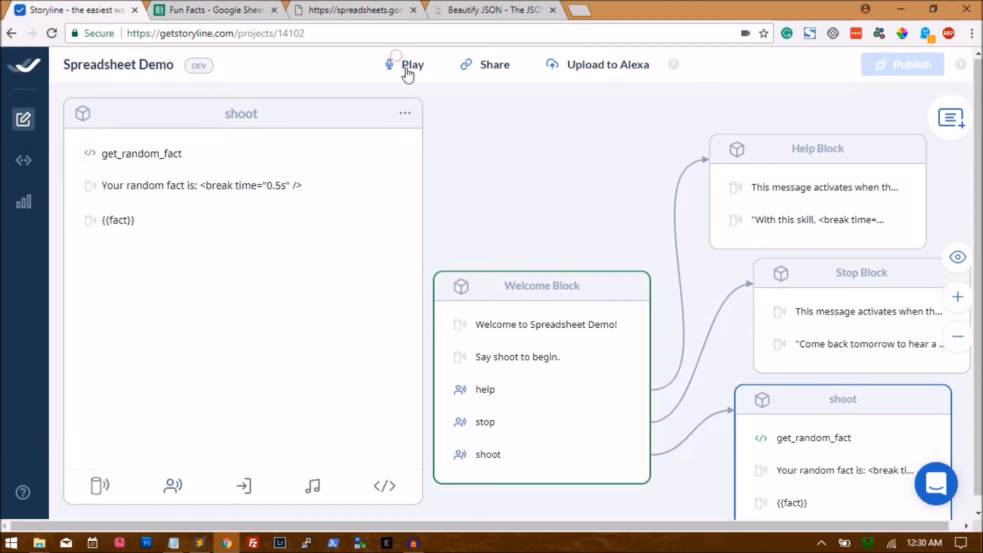
- Run a browser test of Spreadsheet Demo with the random-fact code and stop it
click(412, 64)
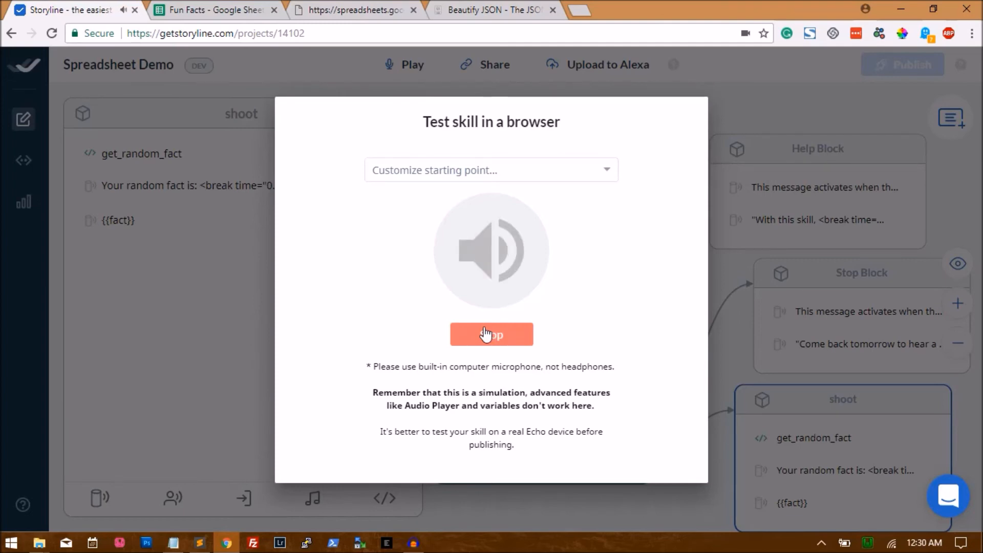
click(491, 334)
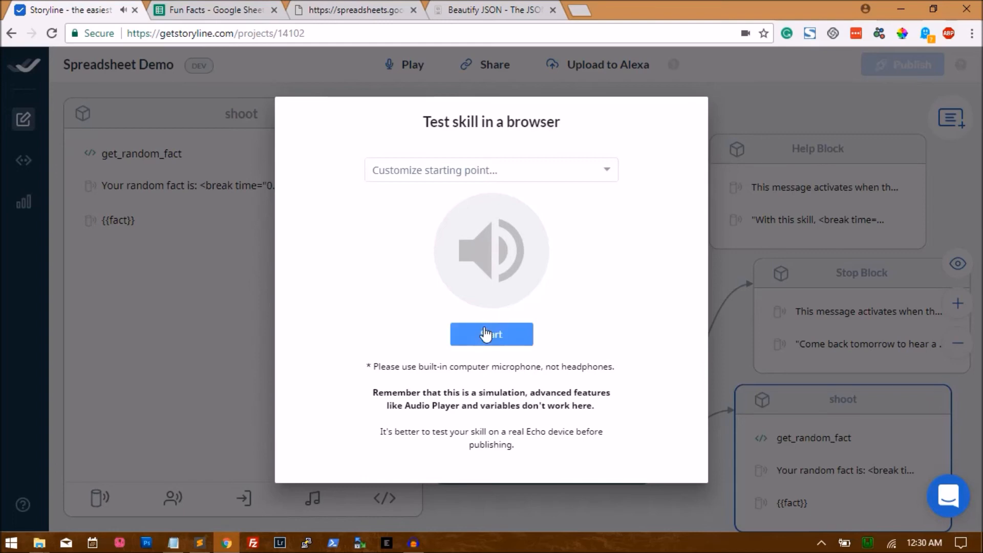
mouse_move(561, 298)
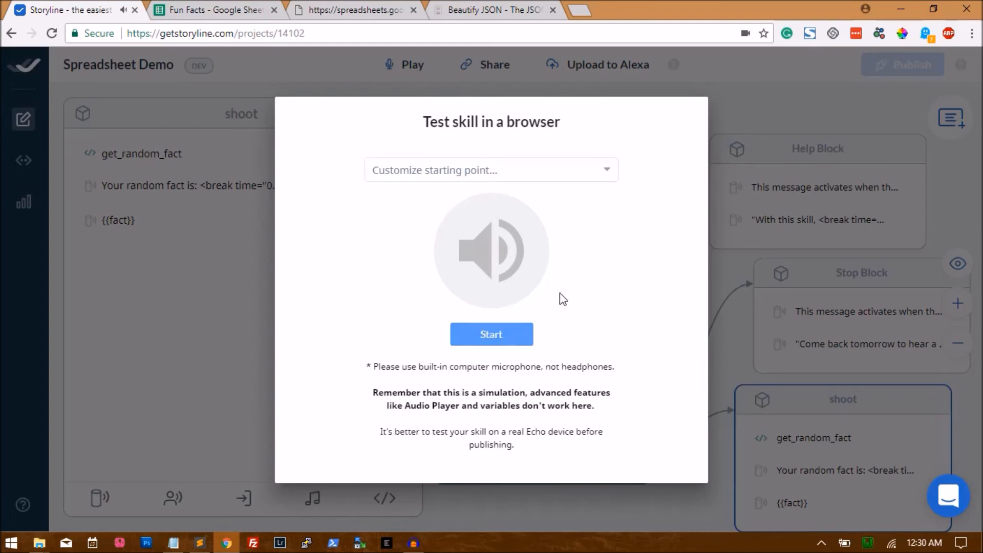
mouse_move(463, 170)
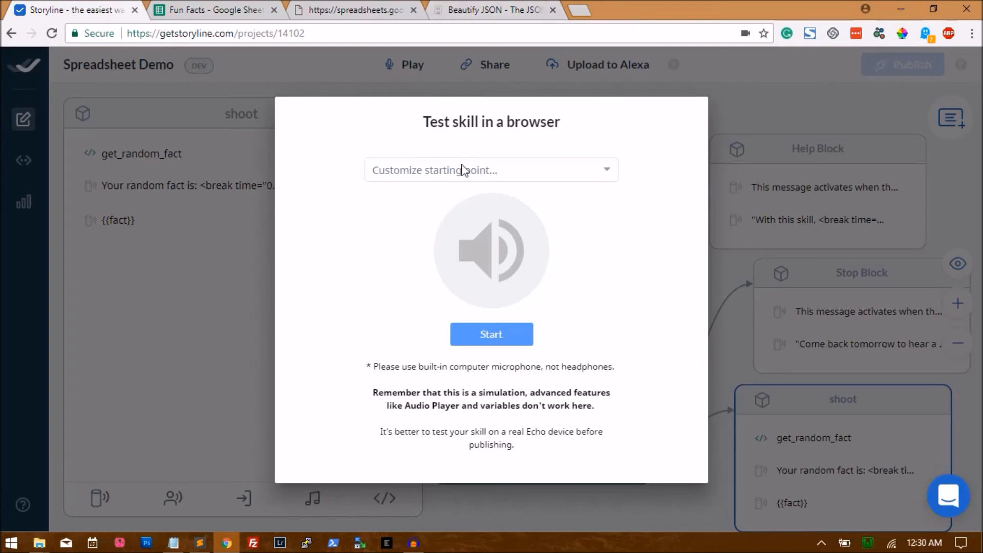
click(354, 11)
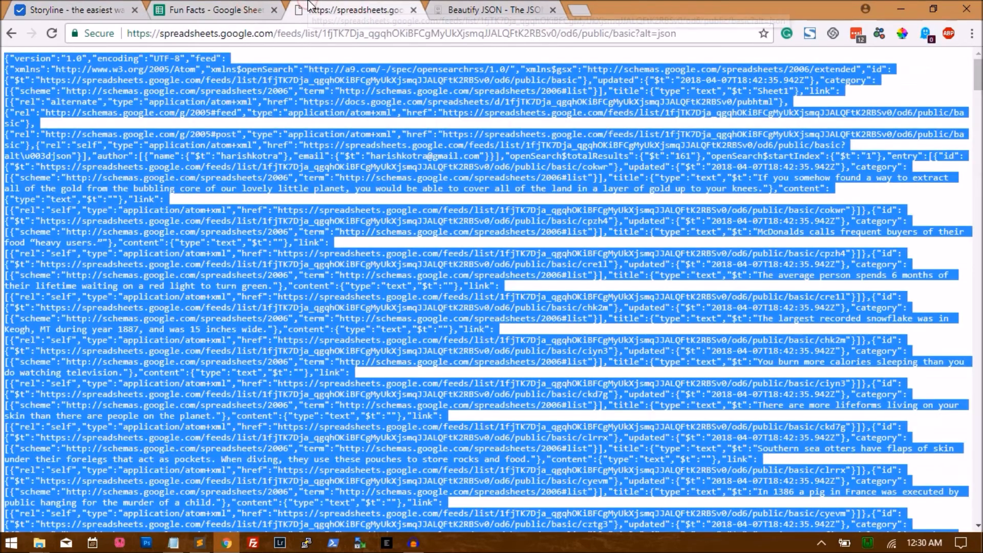
click(494, 9)
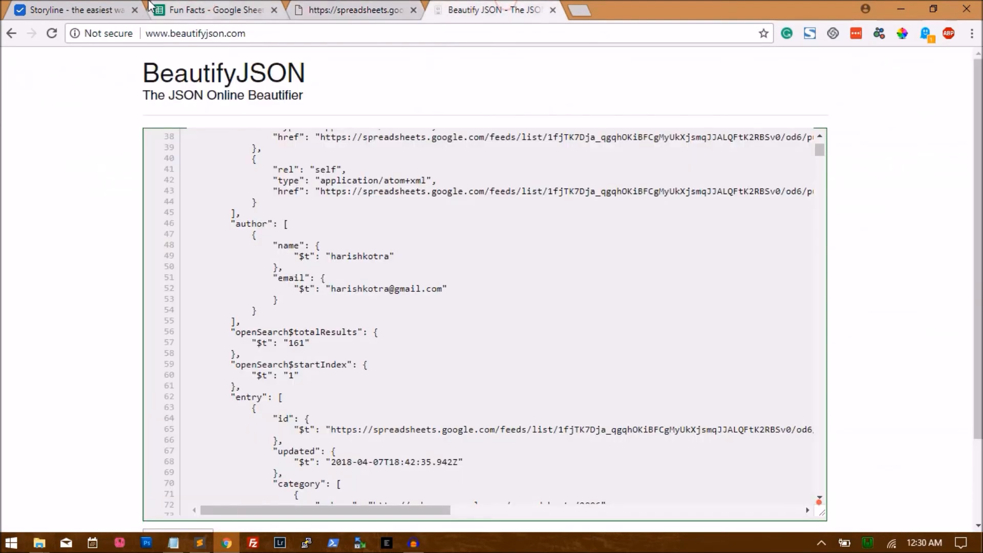
click(72, 9)
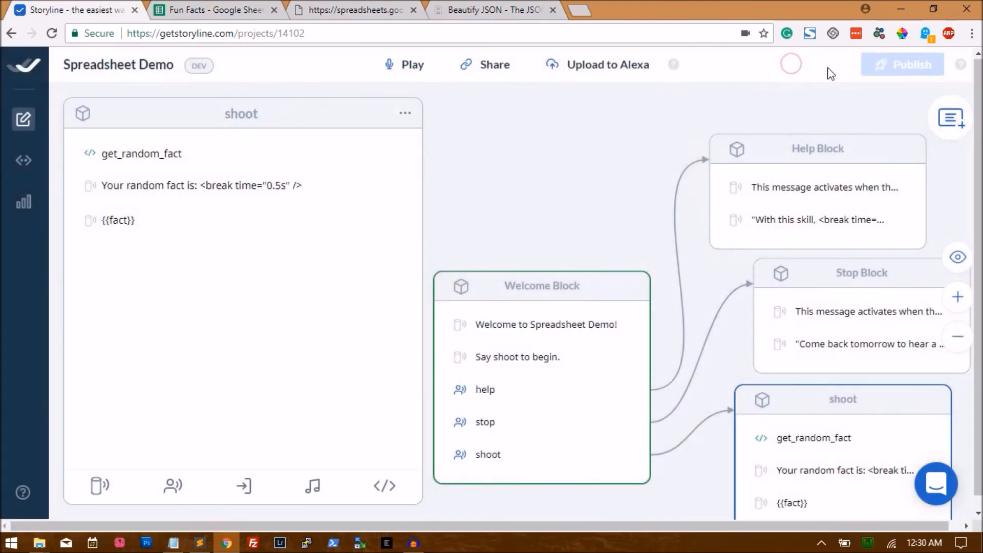
mouse_move(961, 64)
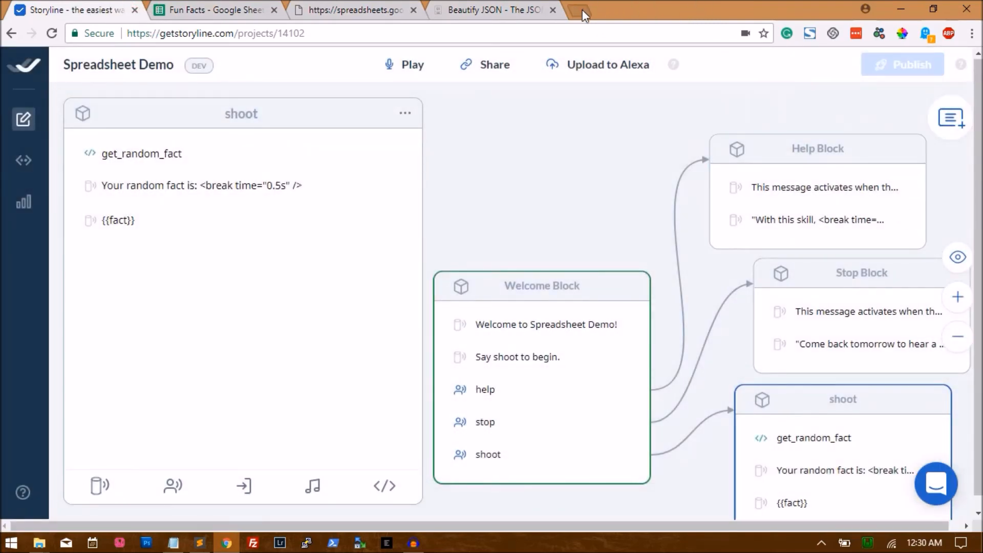
- In a new tab, open the Help Center Tutorials article on building an Alexa skill from Google Sheets
click(586, 10)
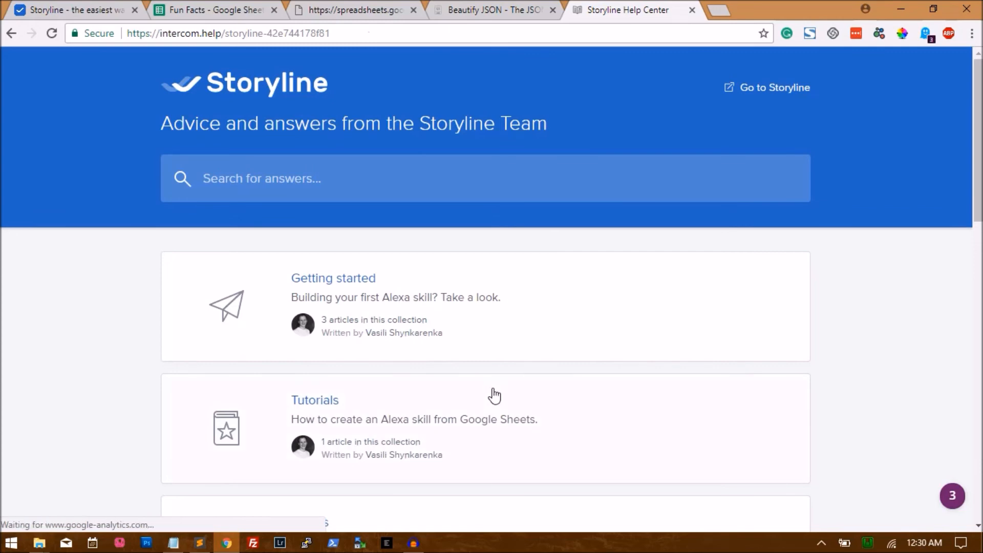
click(314, 400)
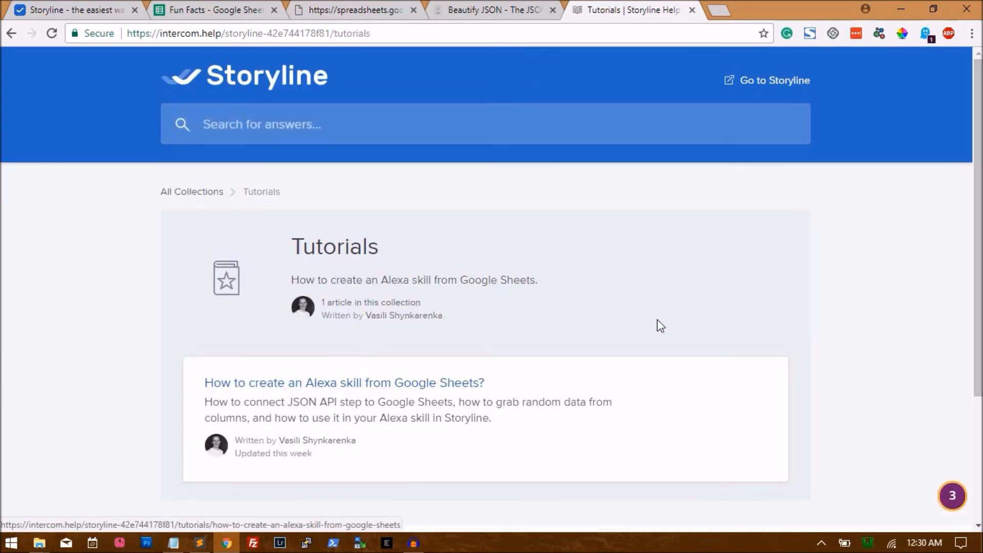
mouse_move(458, 387)
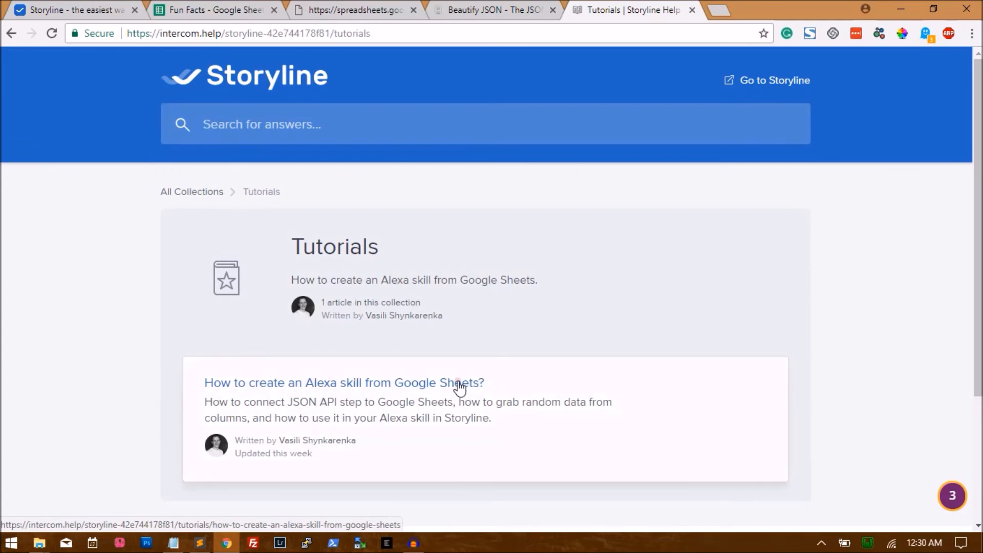
click(344, 382)
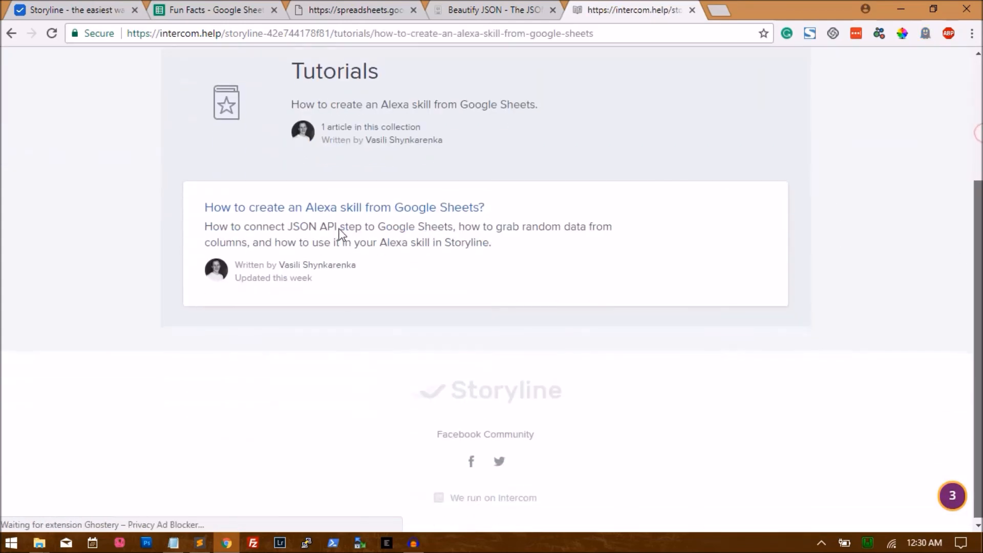
click(344, 207)
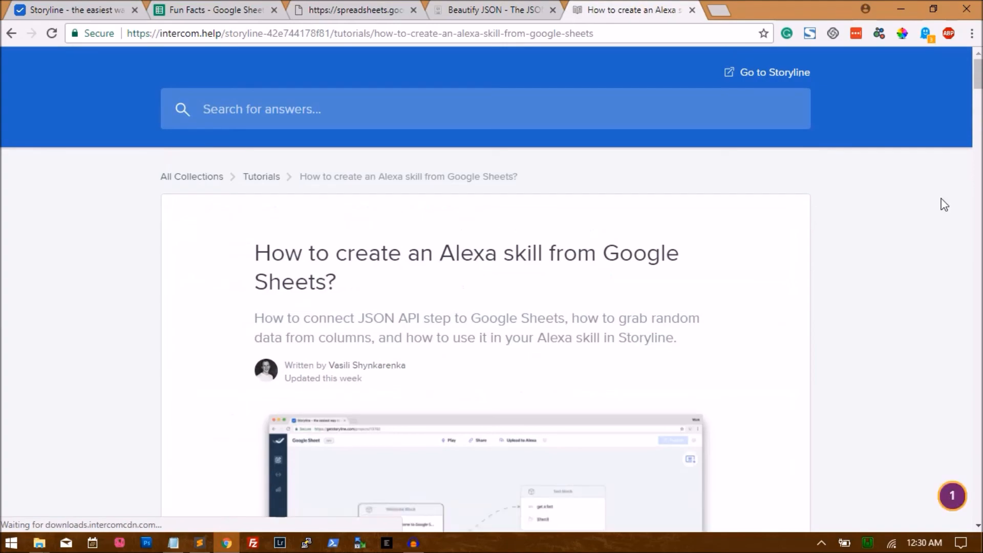
- Scroll the tutorial down to its fact= variable path explanation
scroll(down, 3)
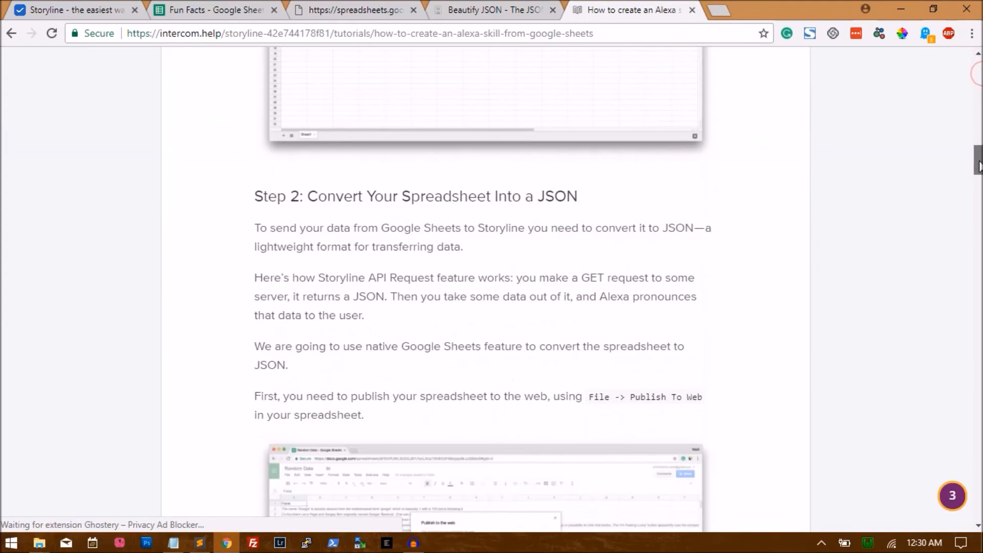
scroll(down, 3)
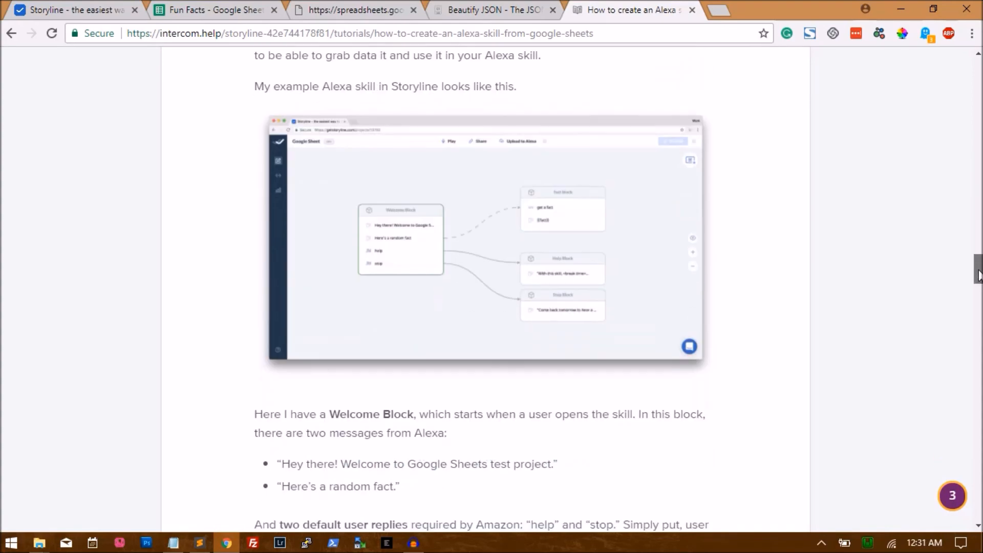
scroll(down, 3)
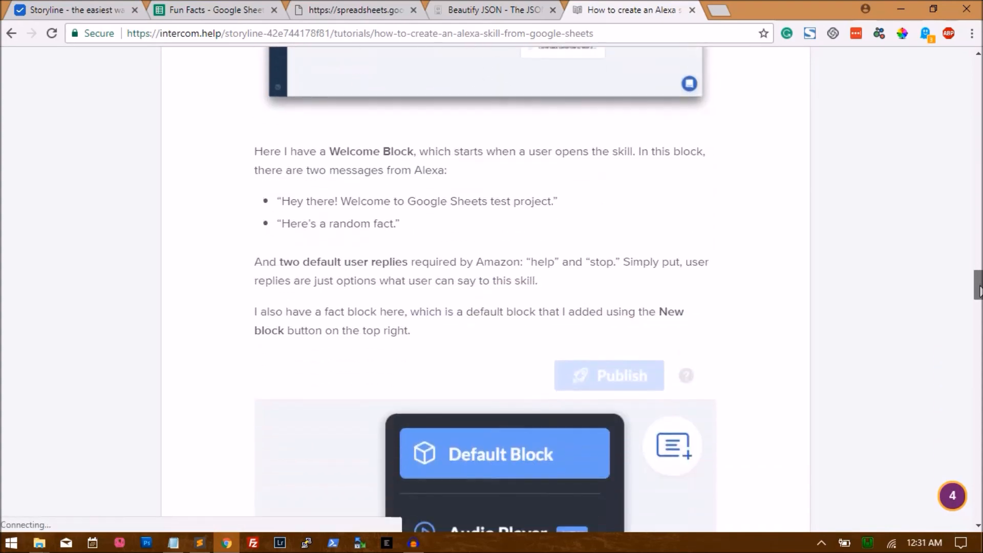
scroll(down, 3)
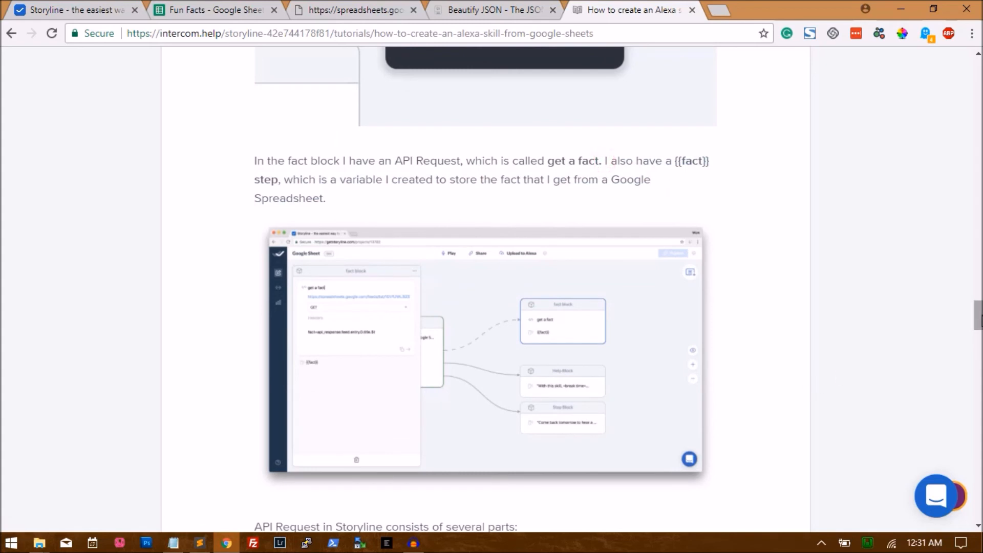
scroll(down, 3)
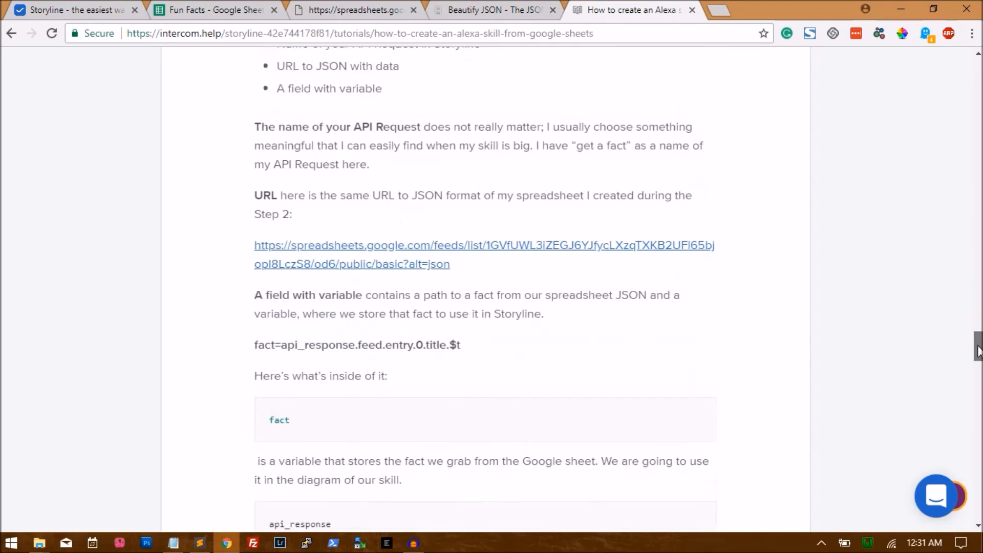
scroll(down, 3)
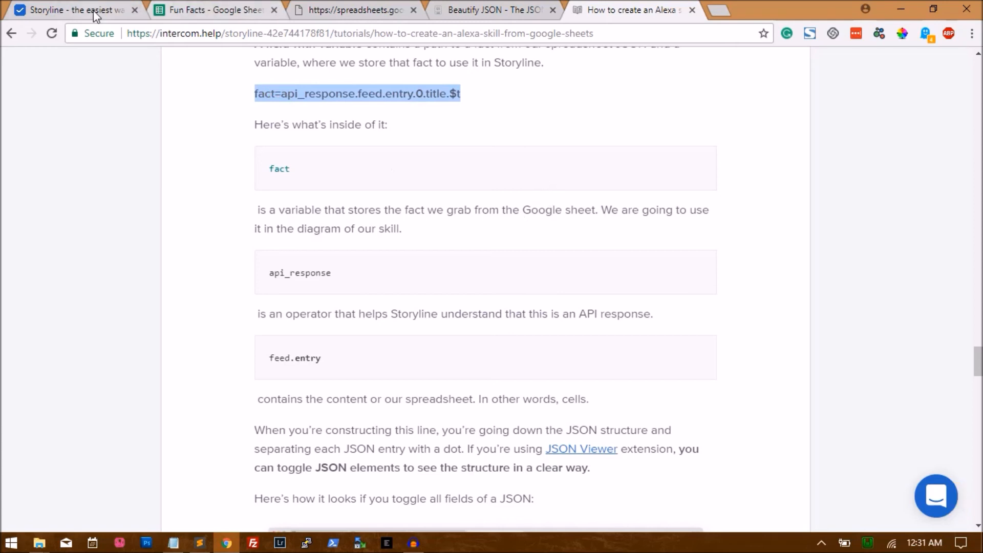
click(75, 10)
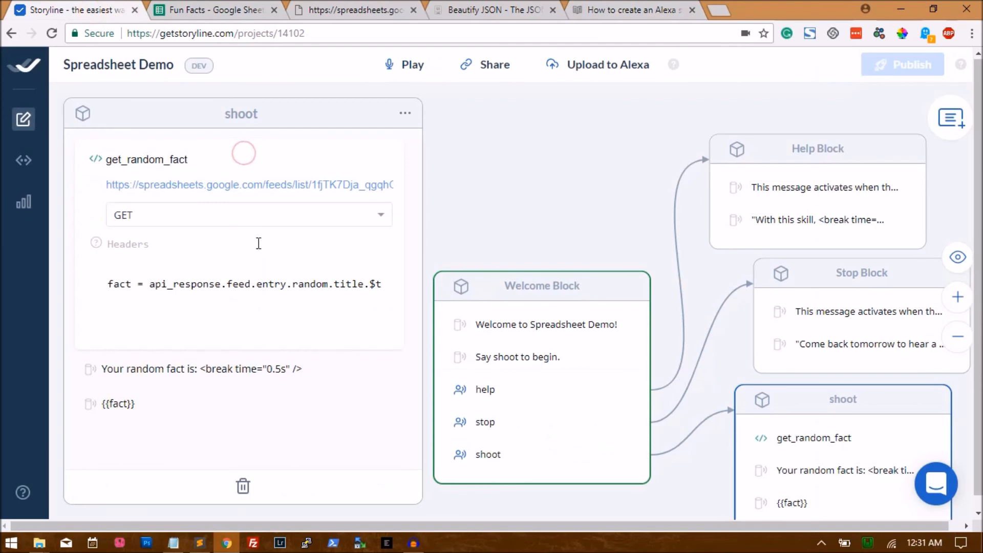
double_click(264, 283)
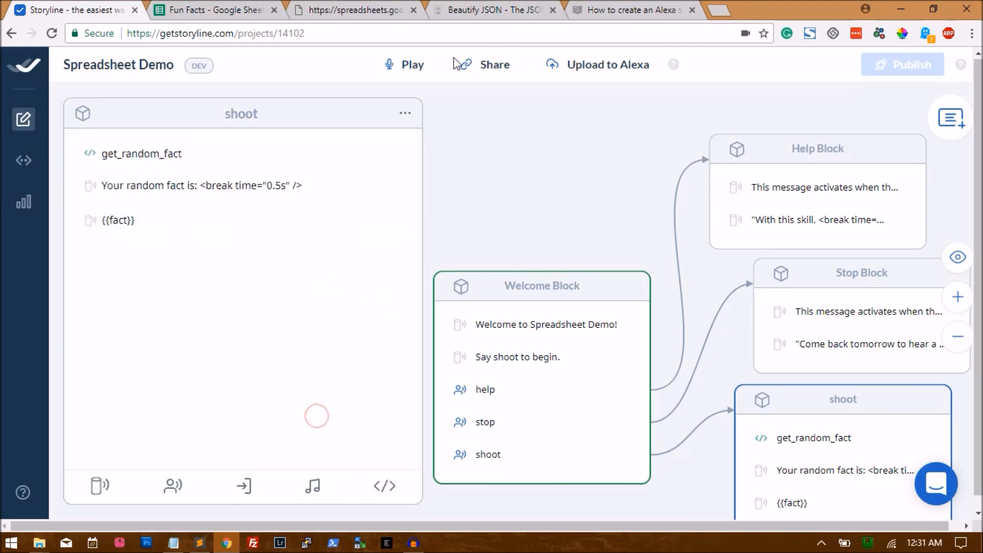
click(411, 64)
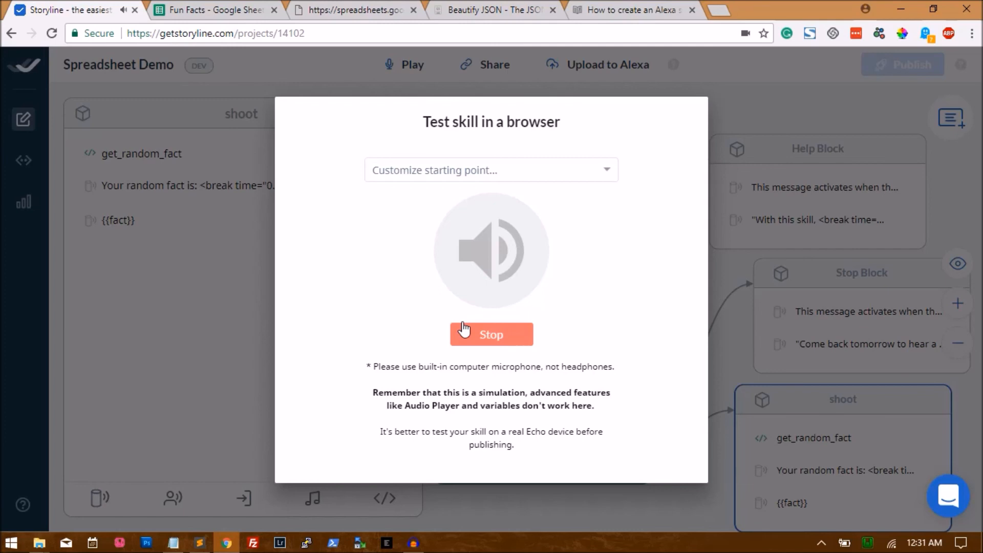
mouse_move(498, 324)
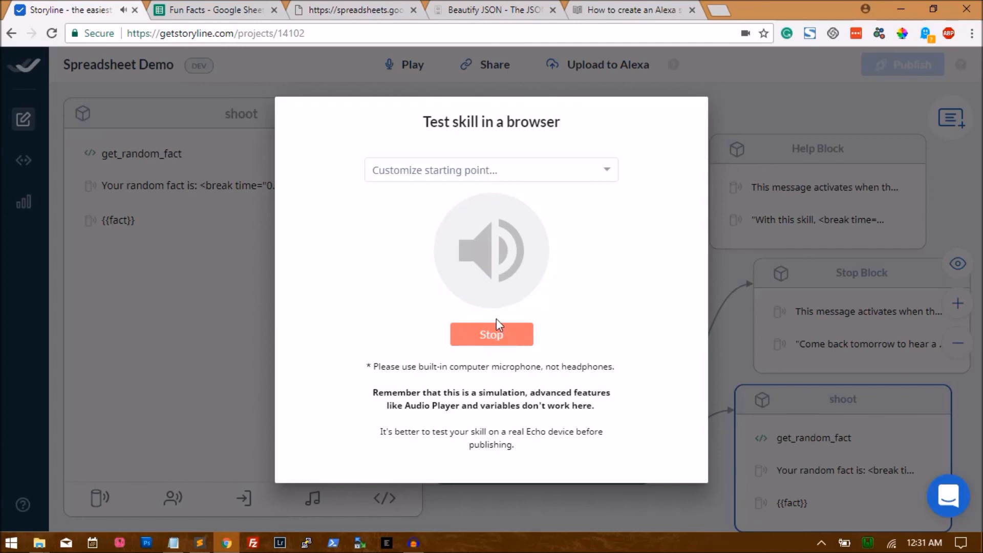
mouse_move(489, 304)
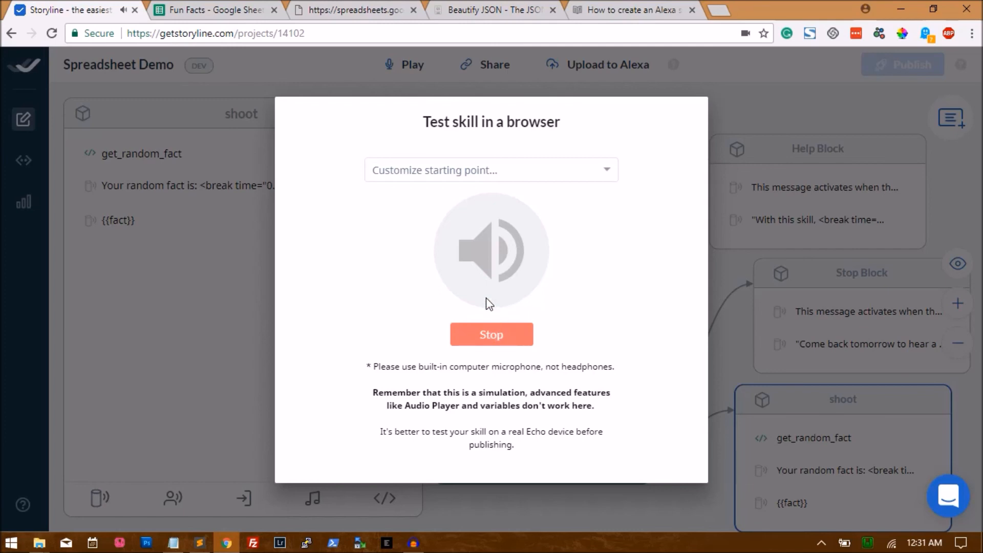
mouse_move(500, 307)
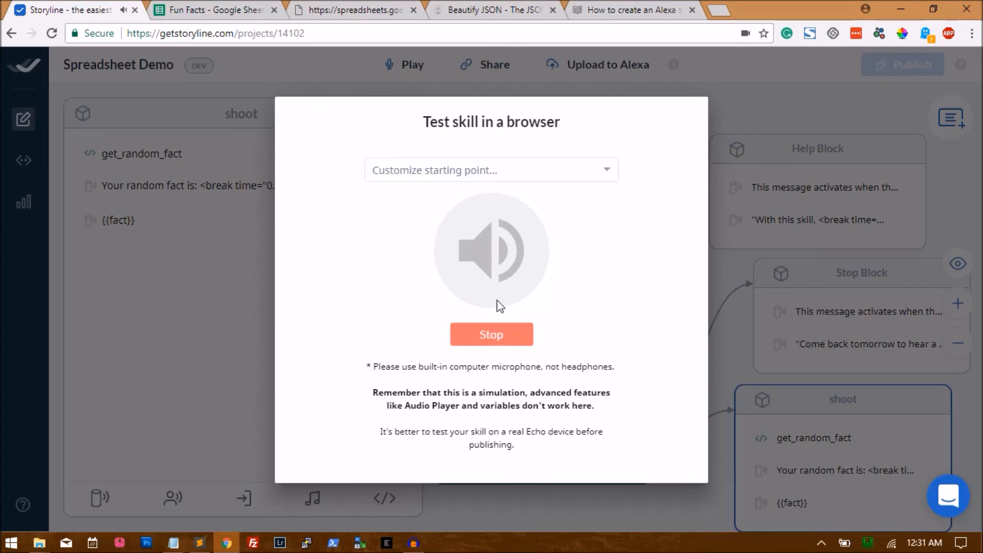
click(490, 334)
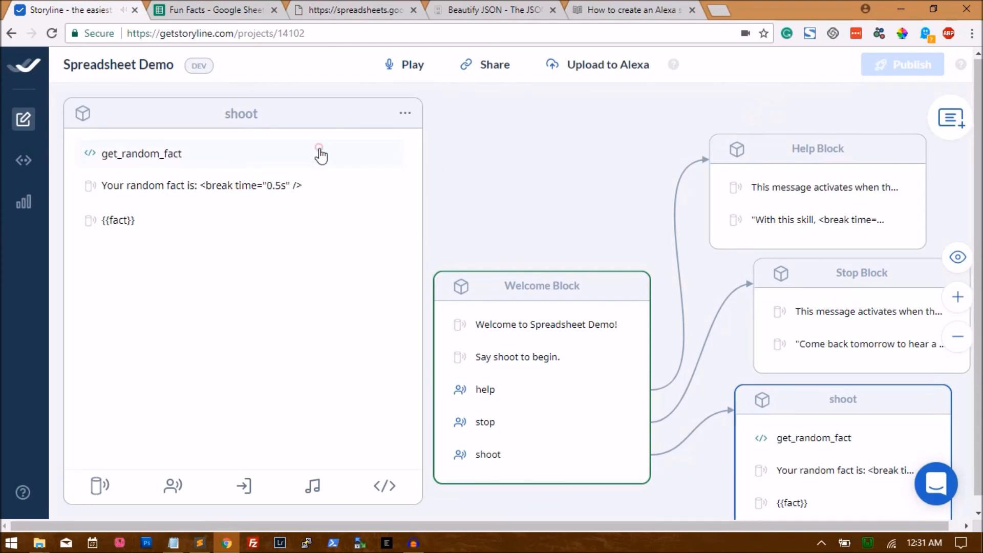
- In get_random_fact, replace entry index 0 with random so the path reads entry.random.title.$t
click(141, 153)
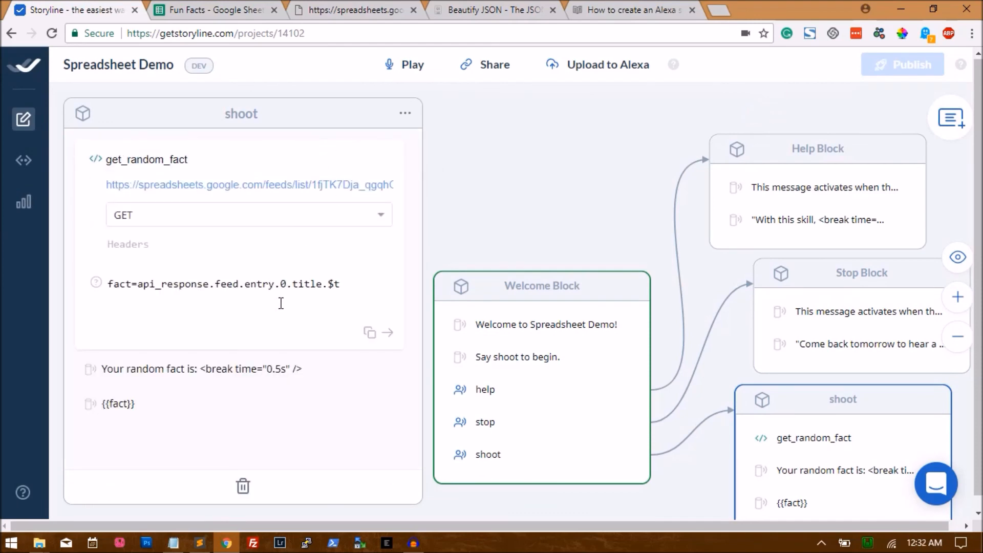
double_click(282, 284)
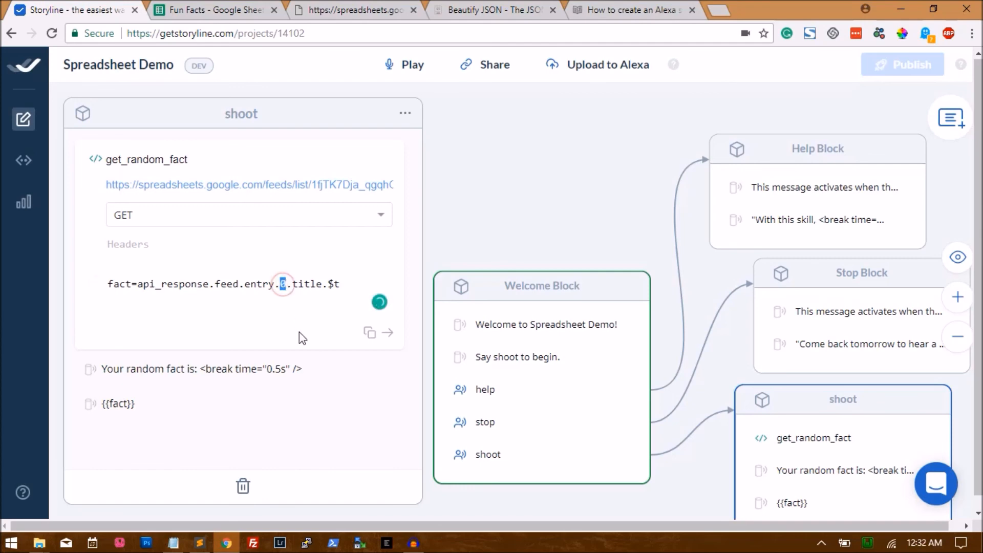
text(random)
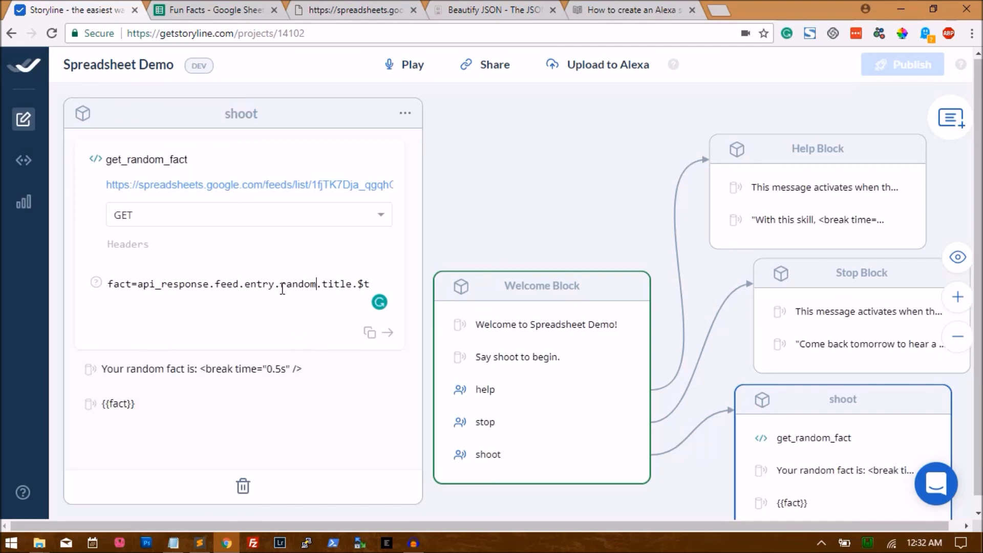
- Glance at the Fun Facts spreadsheet, then return to the Spreadsheet Demo project
click(213, 9)
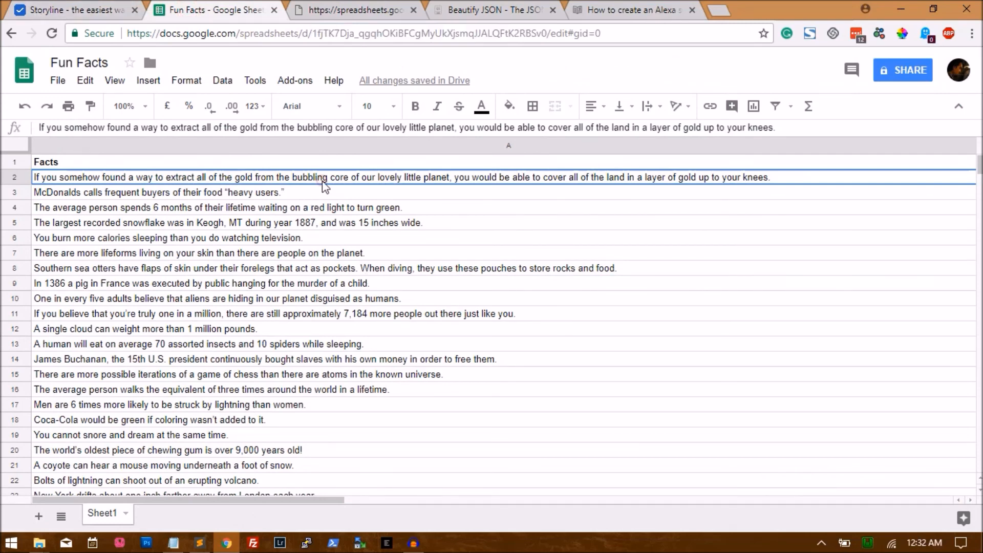
mouse_move(119, 6)
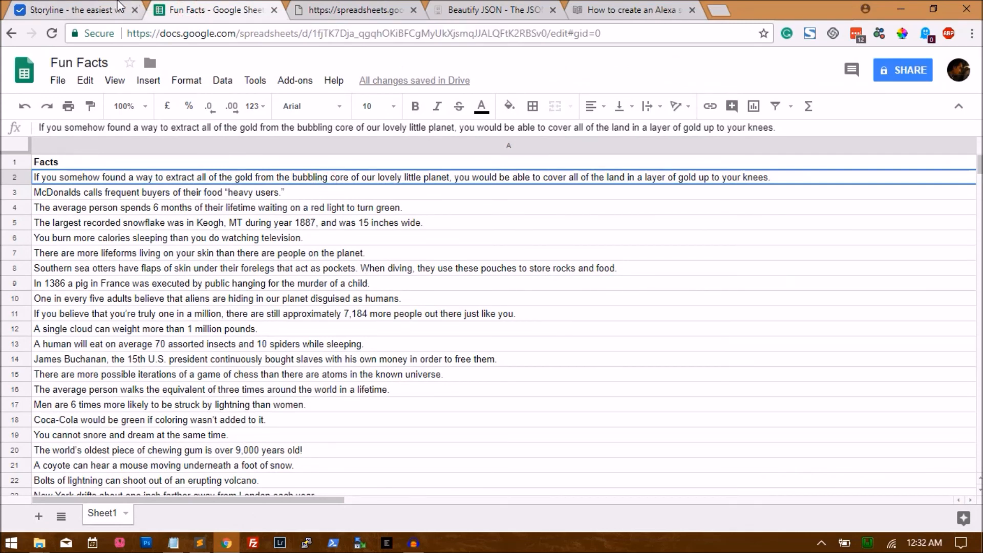
click(72, 10)
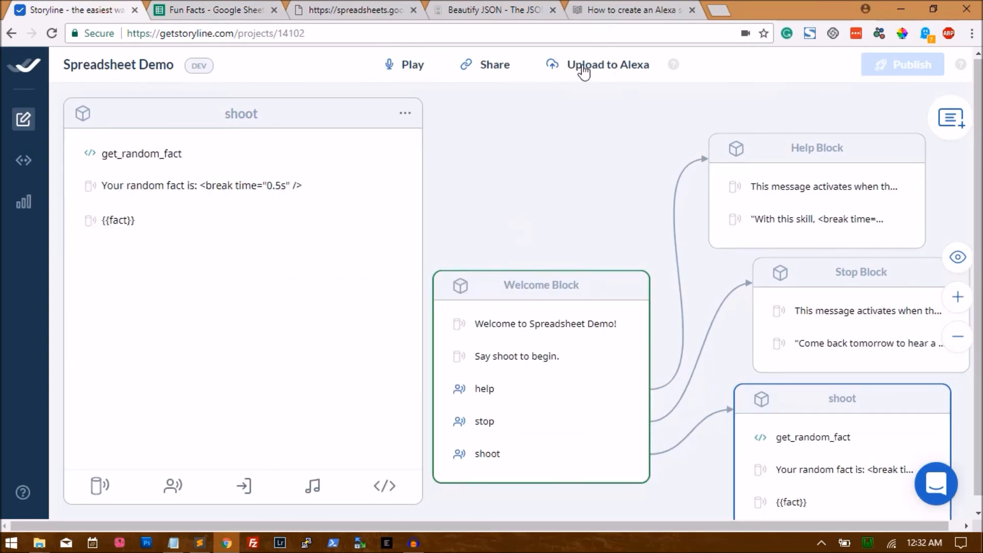
mouse_move(281, 56)
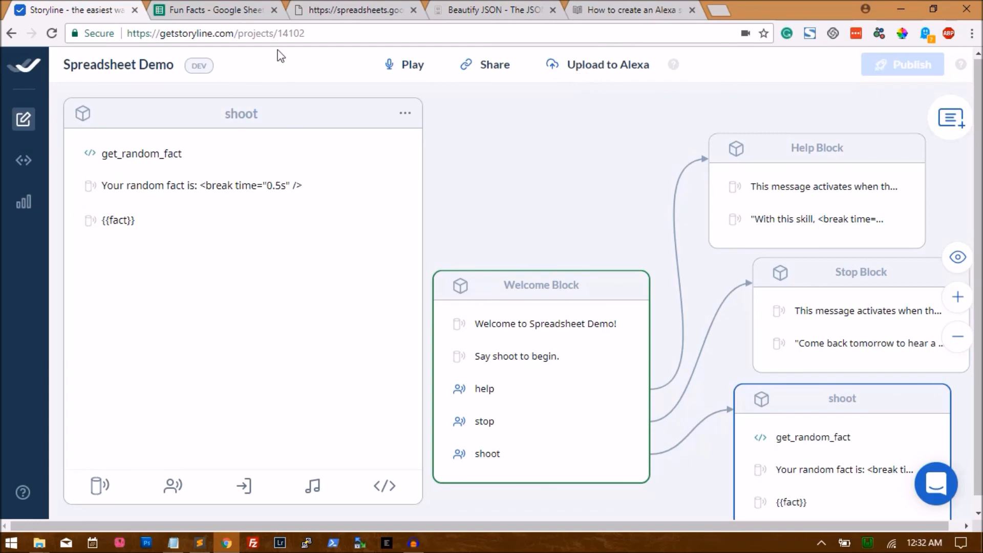
mouse_move(274, 49)
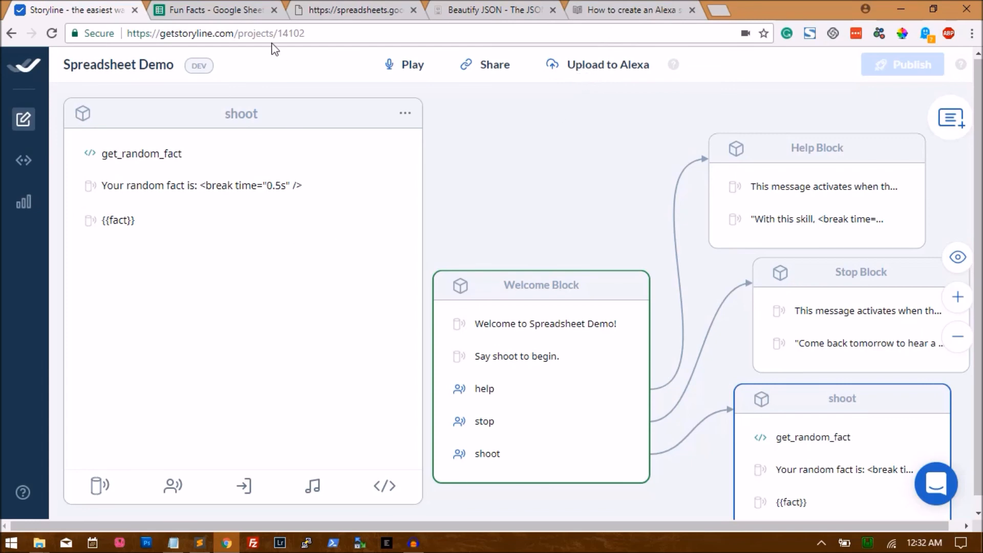
mouse_move(463, 241)
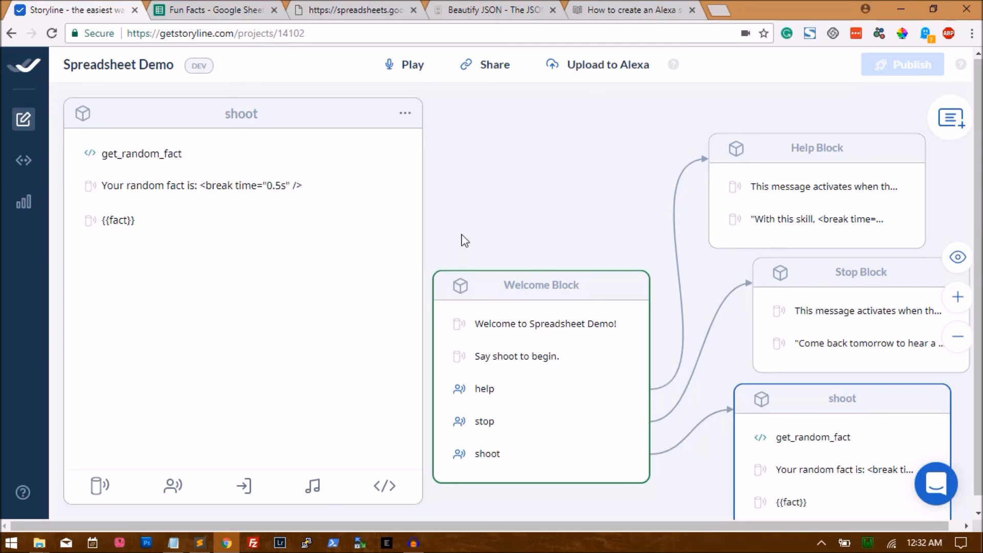